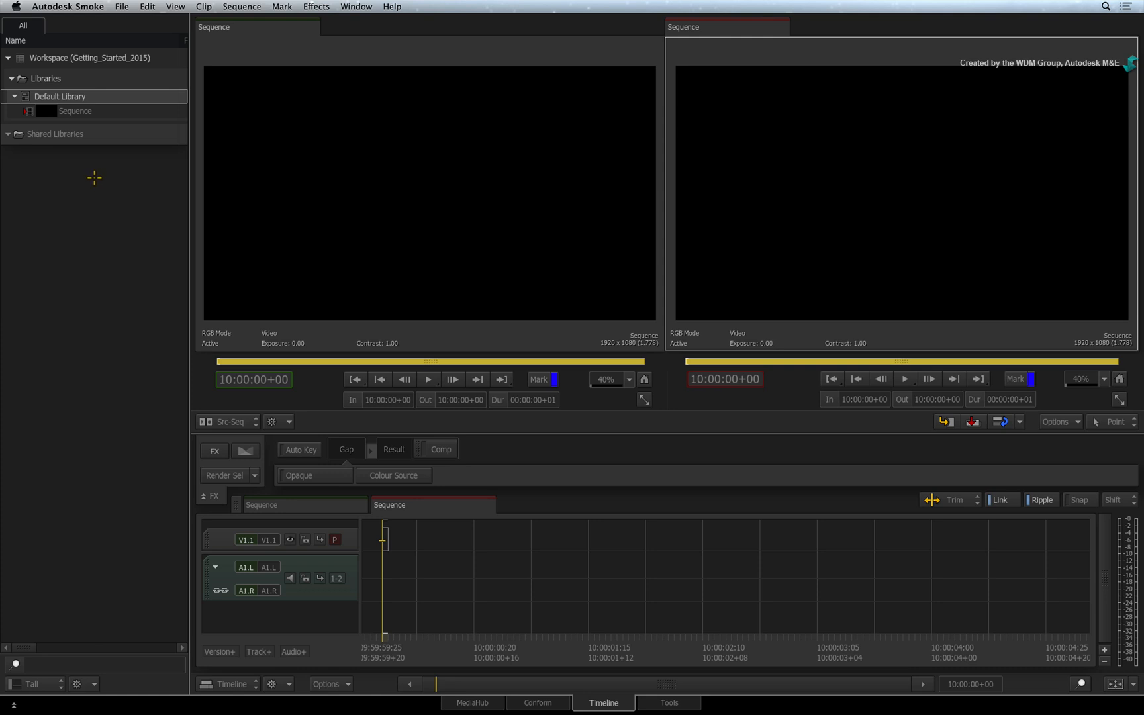
Switch to the MediaHub tab to browse Local Devices for media to import
click(122, 7)
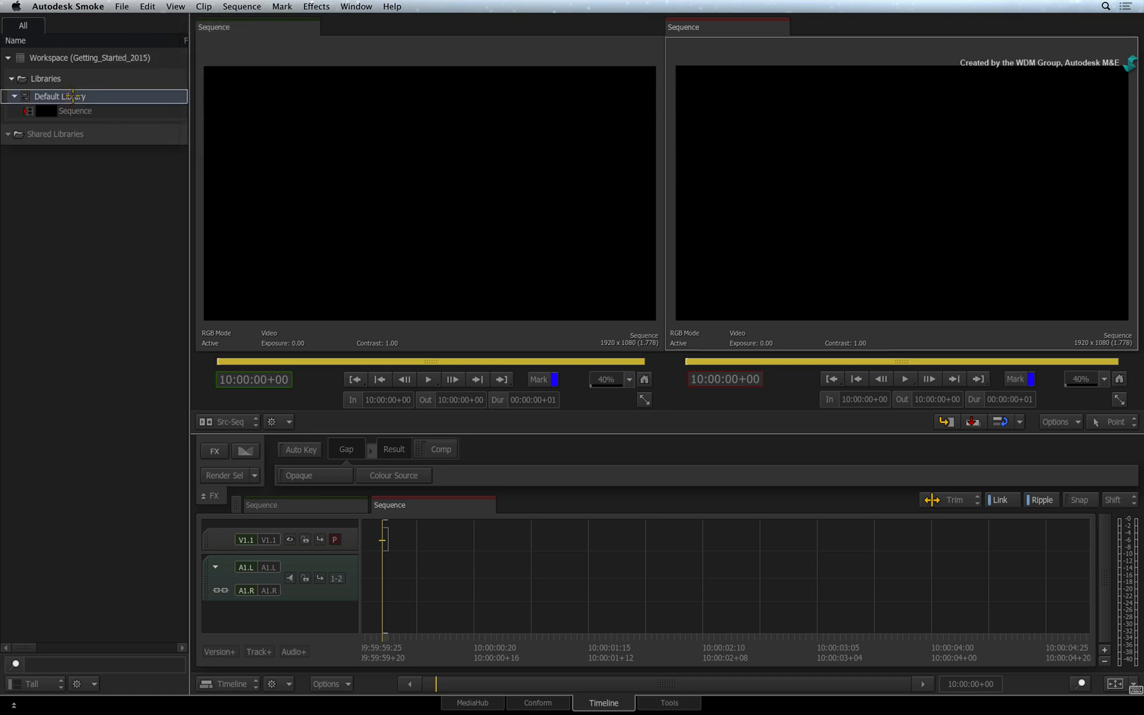
right_click(59, 95)
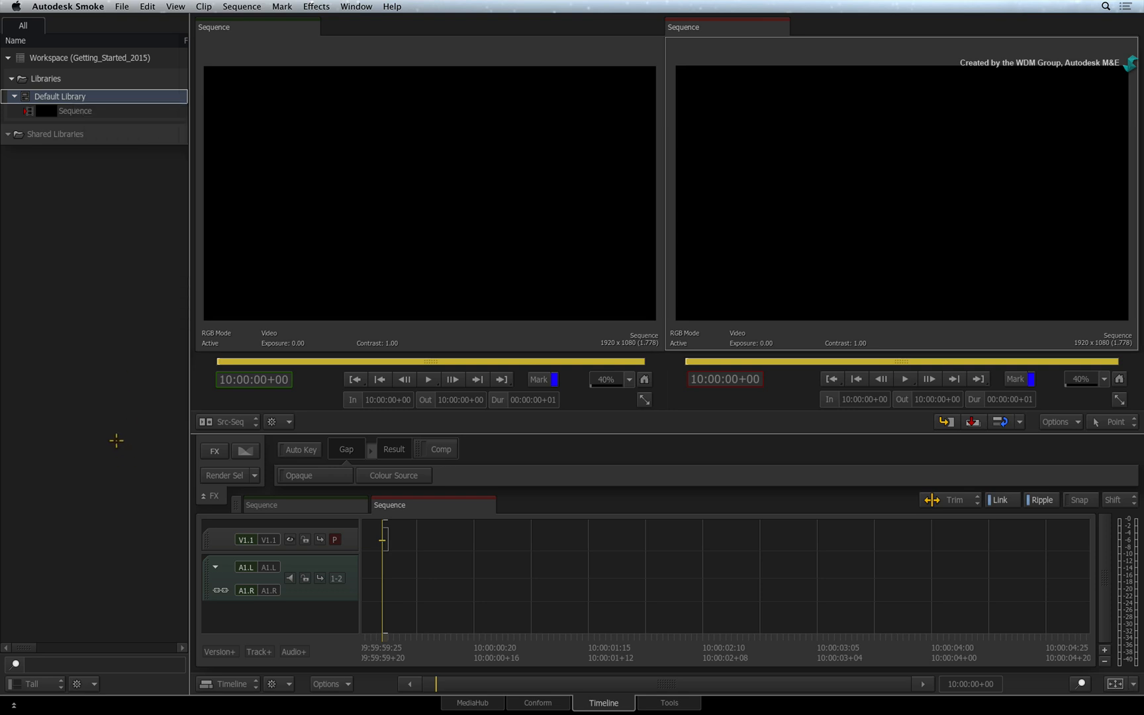
click(472, 702)
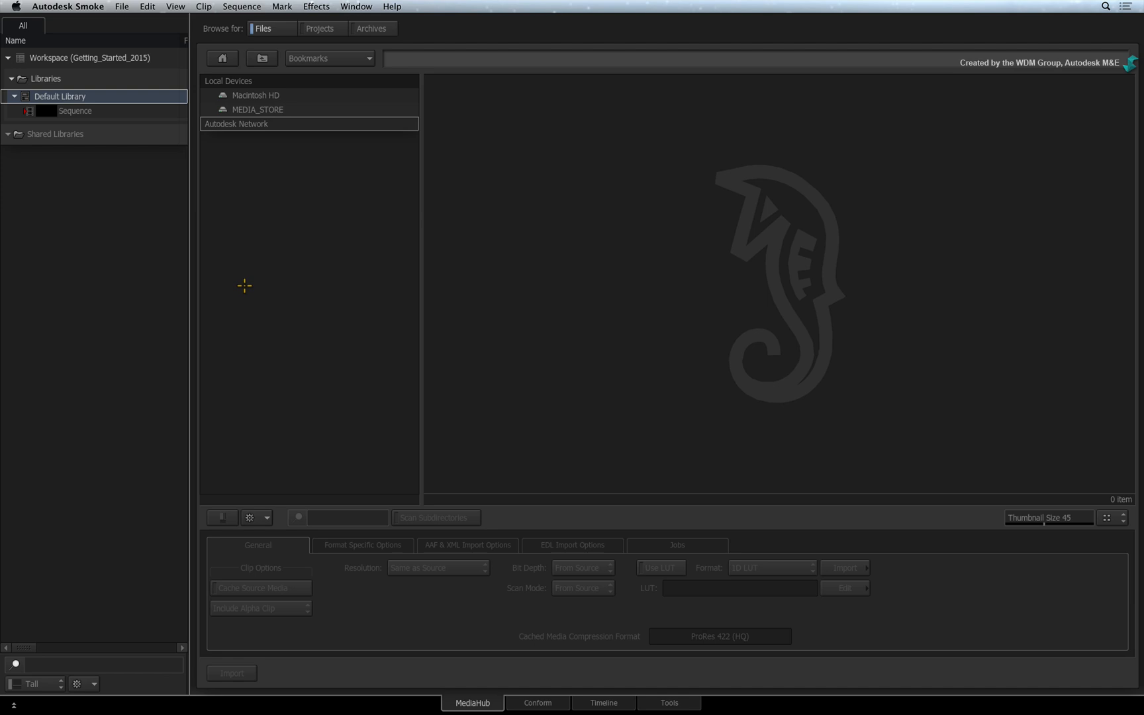
mouse_move(242, 288)
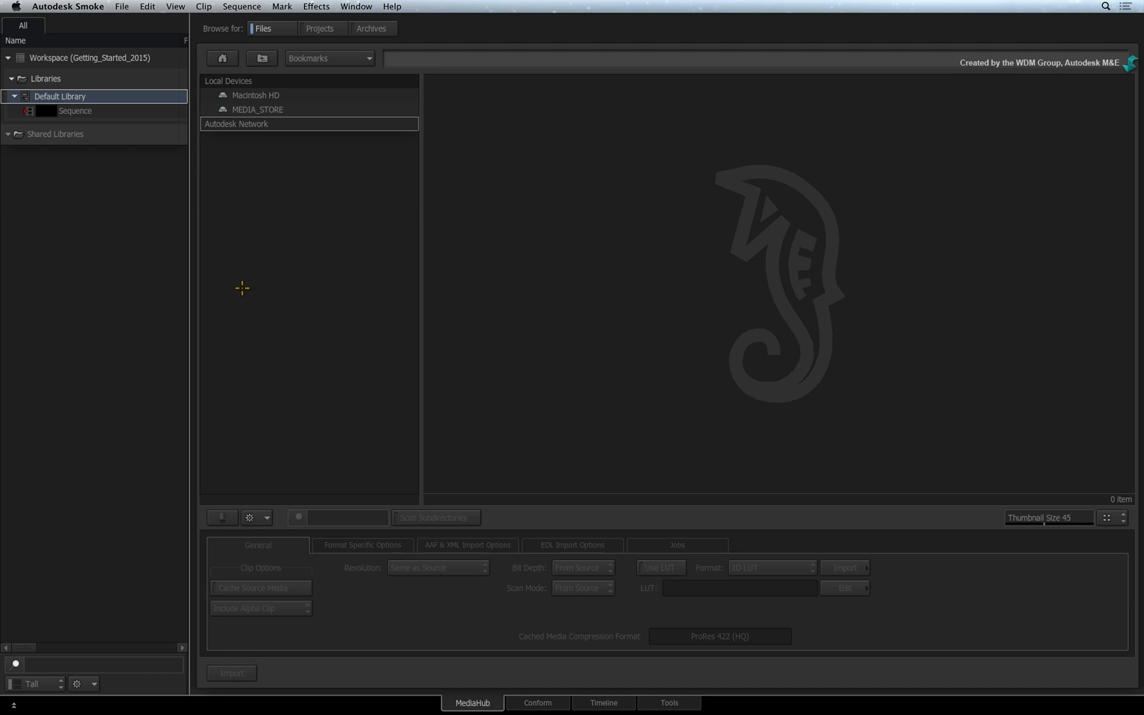
mouse_move(240, 290)
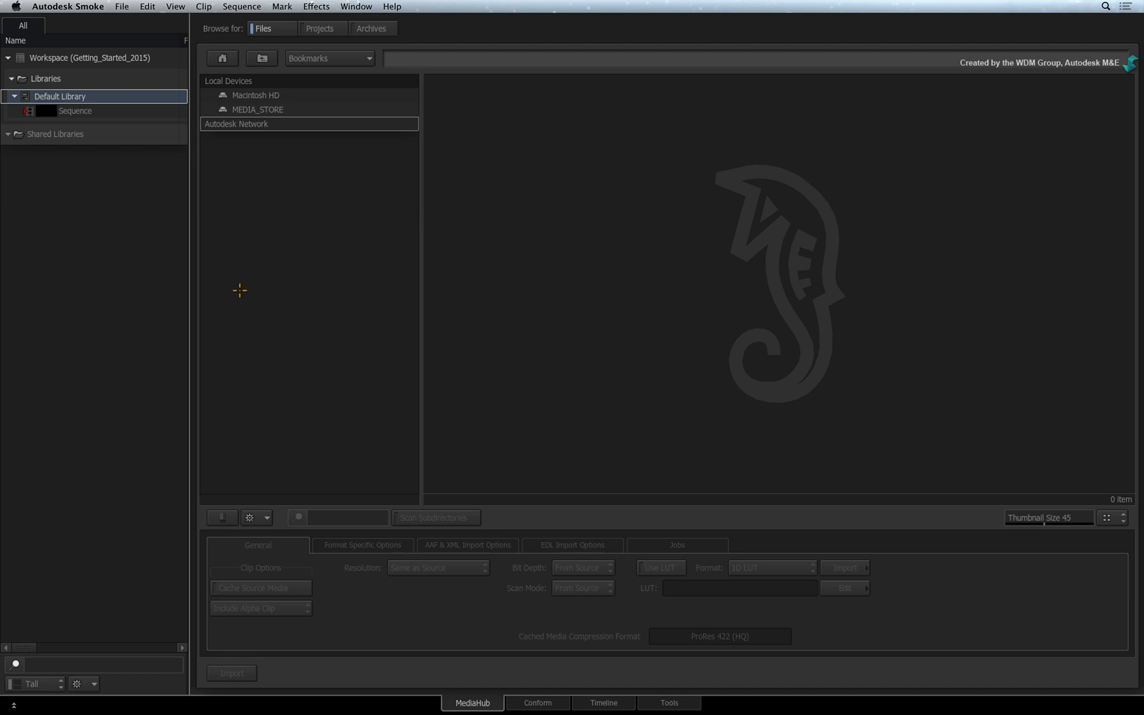
mouse_move(100, 280)
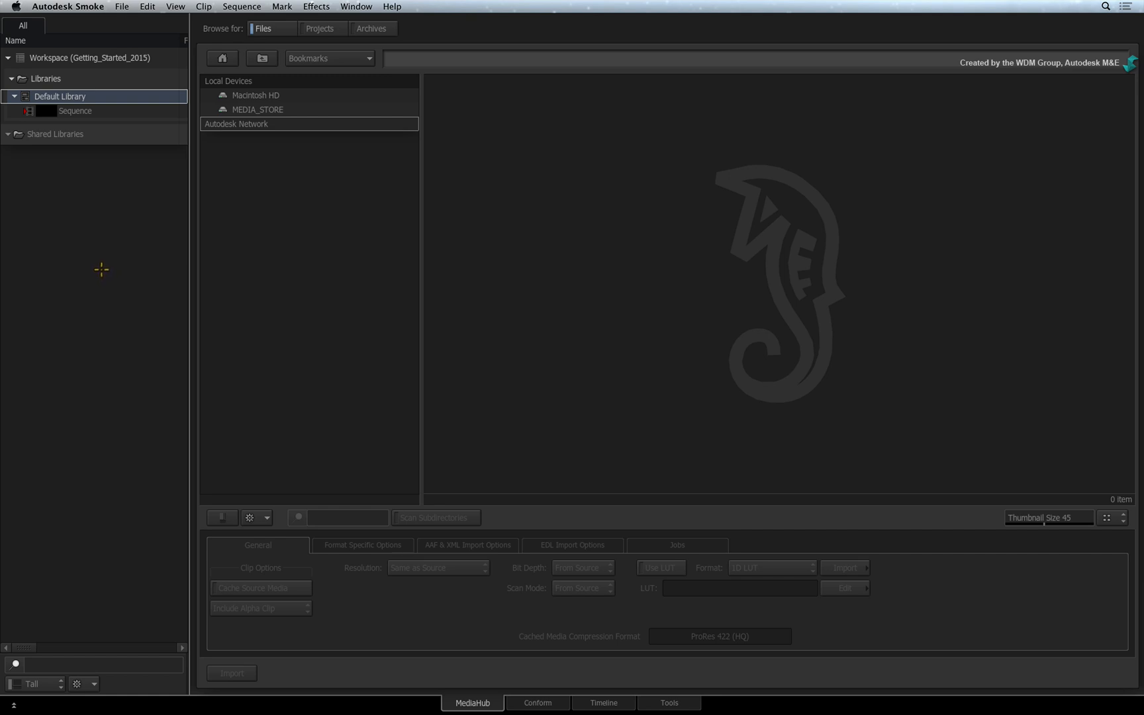
mouse_move(94, 253)
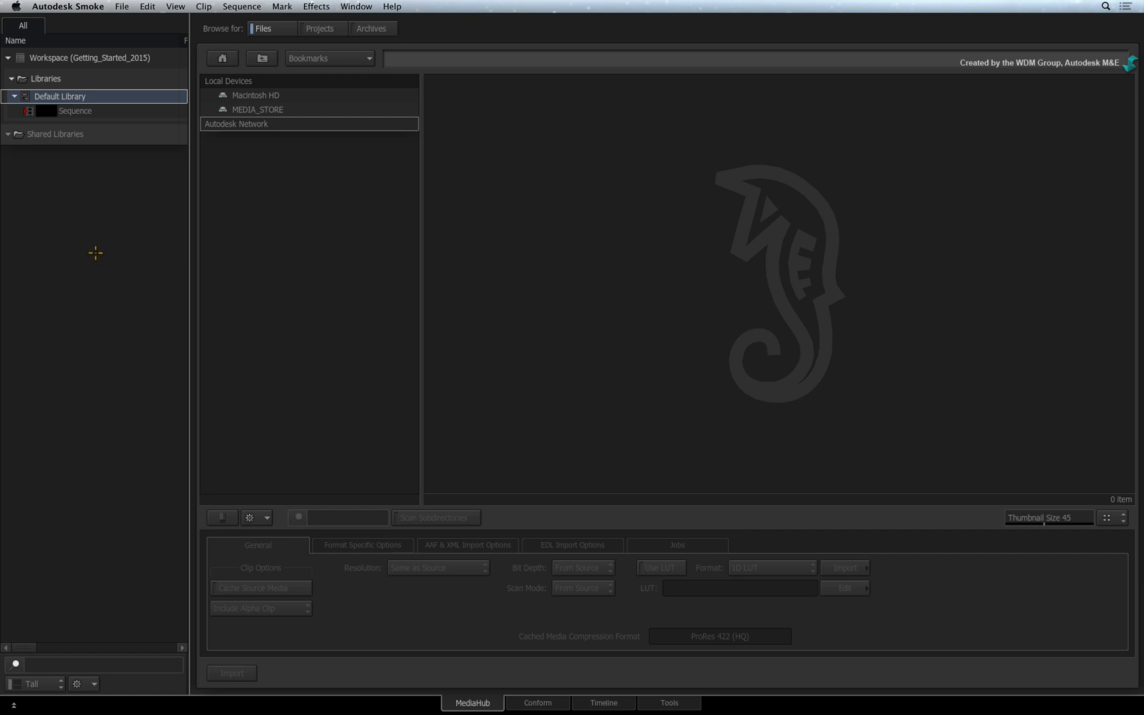
mouse_move(101, 203)
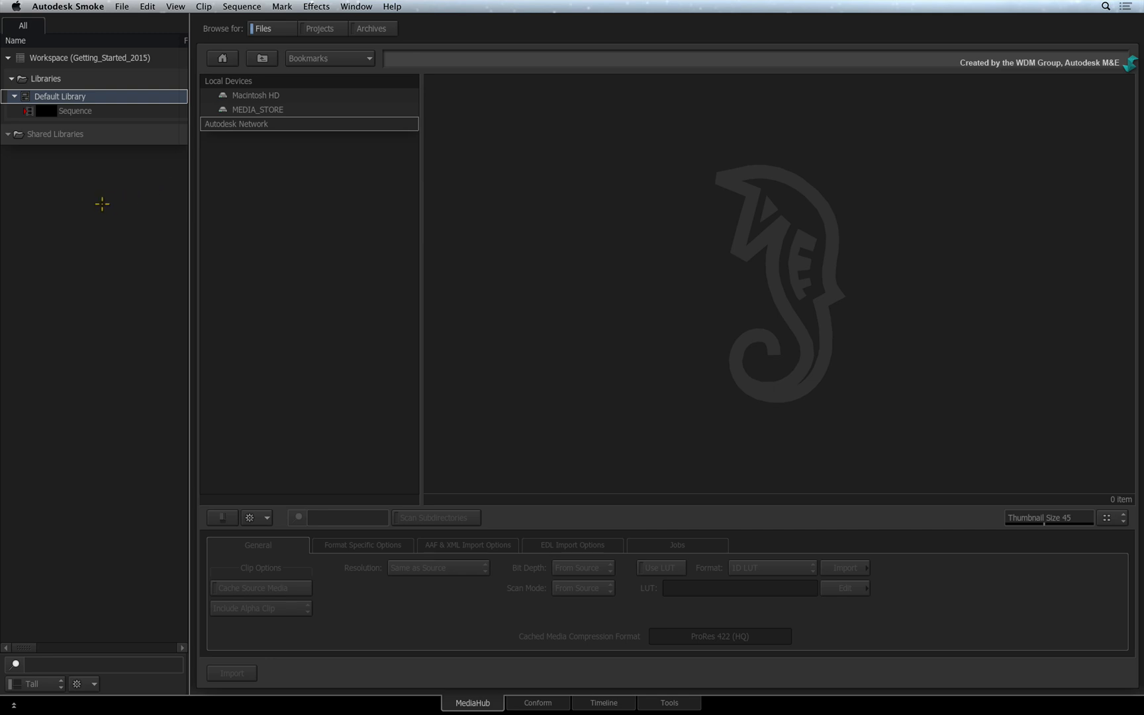
mouse_move(93, 207)
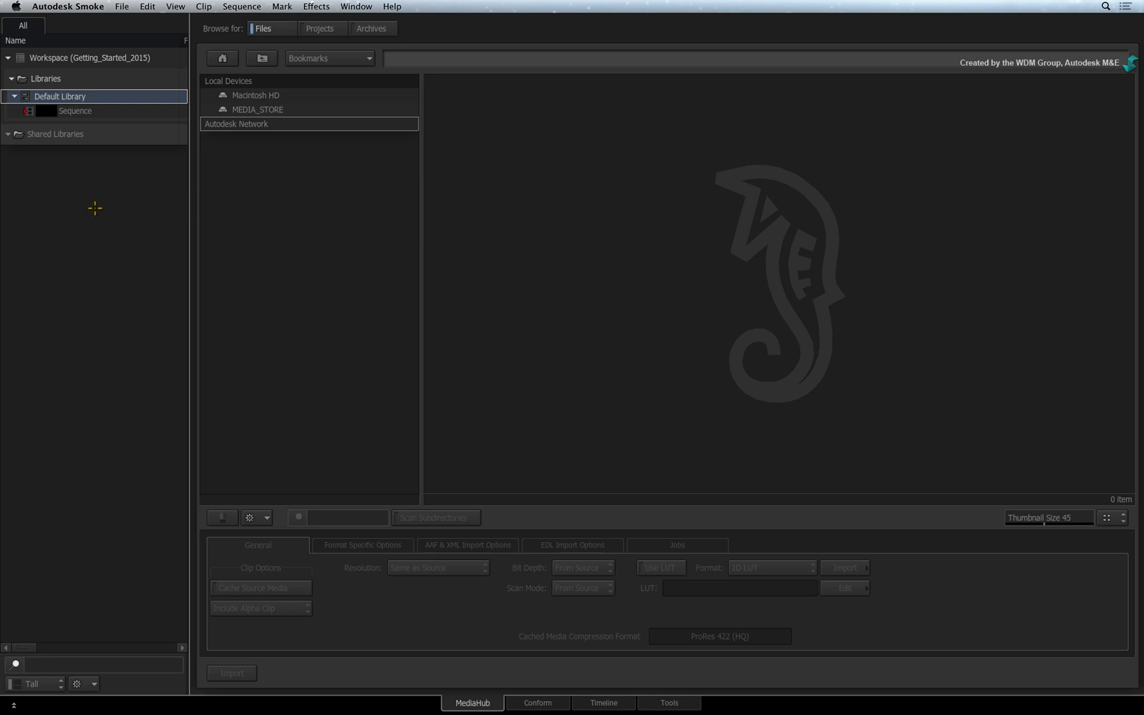
mouse_move(111, 198)
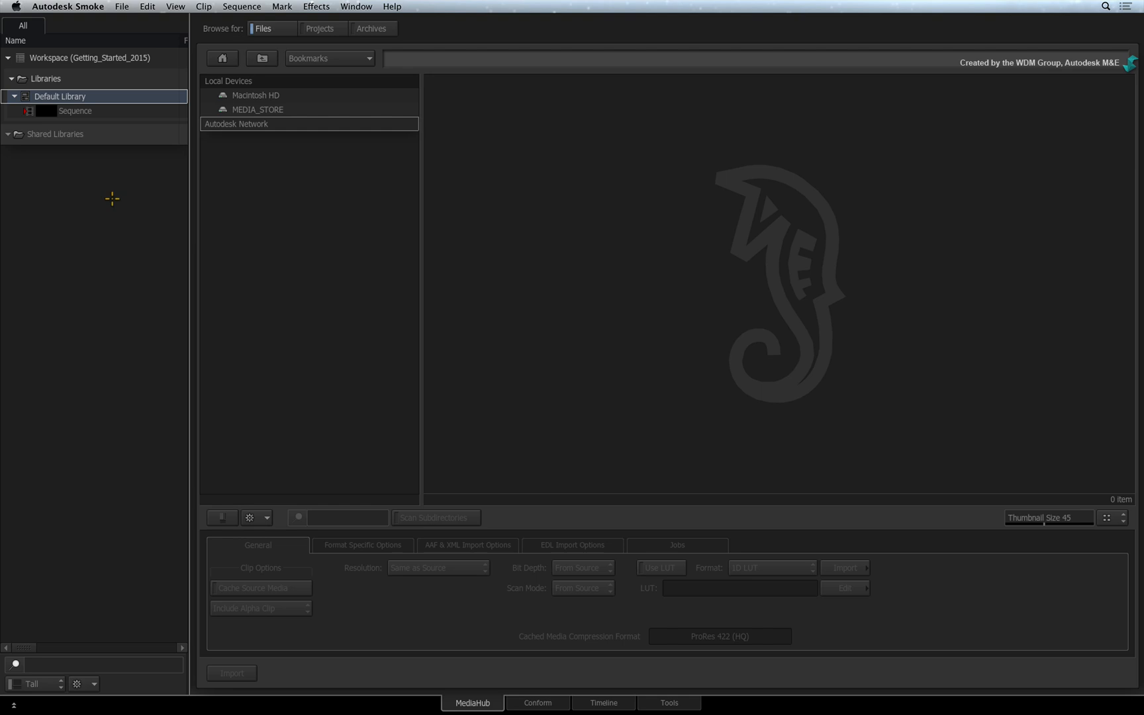
mouse_move(257, 205)
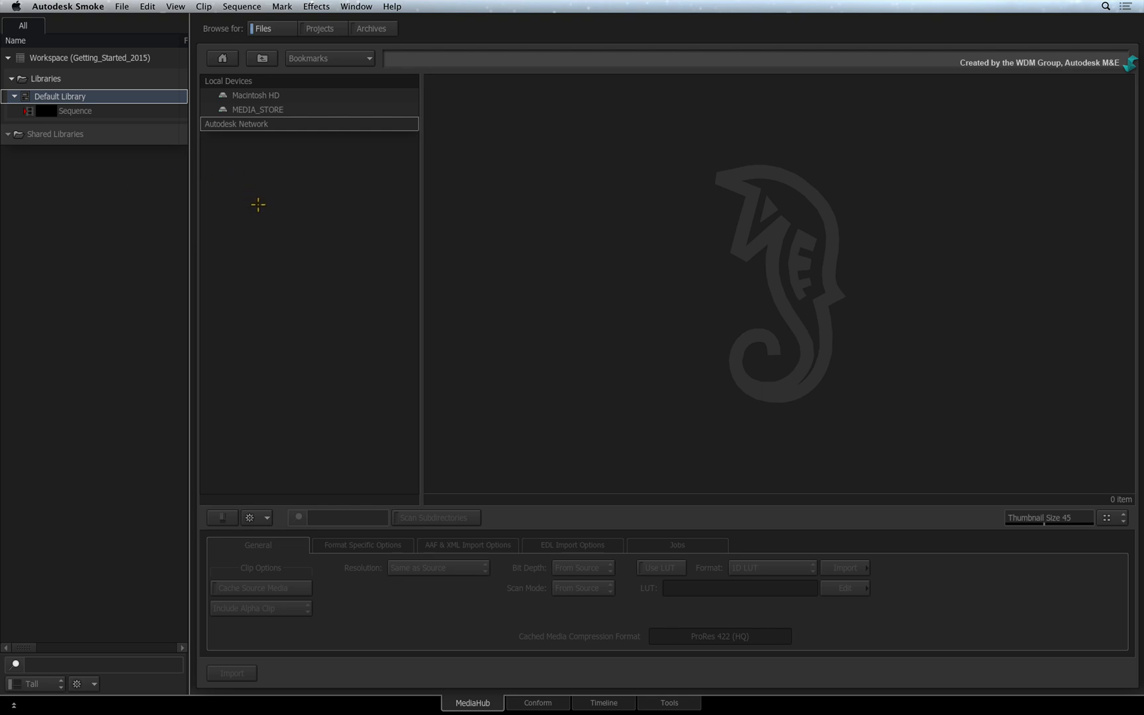
mouse_move(250, 194)
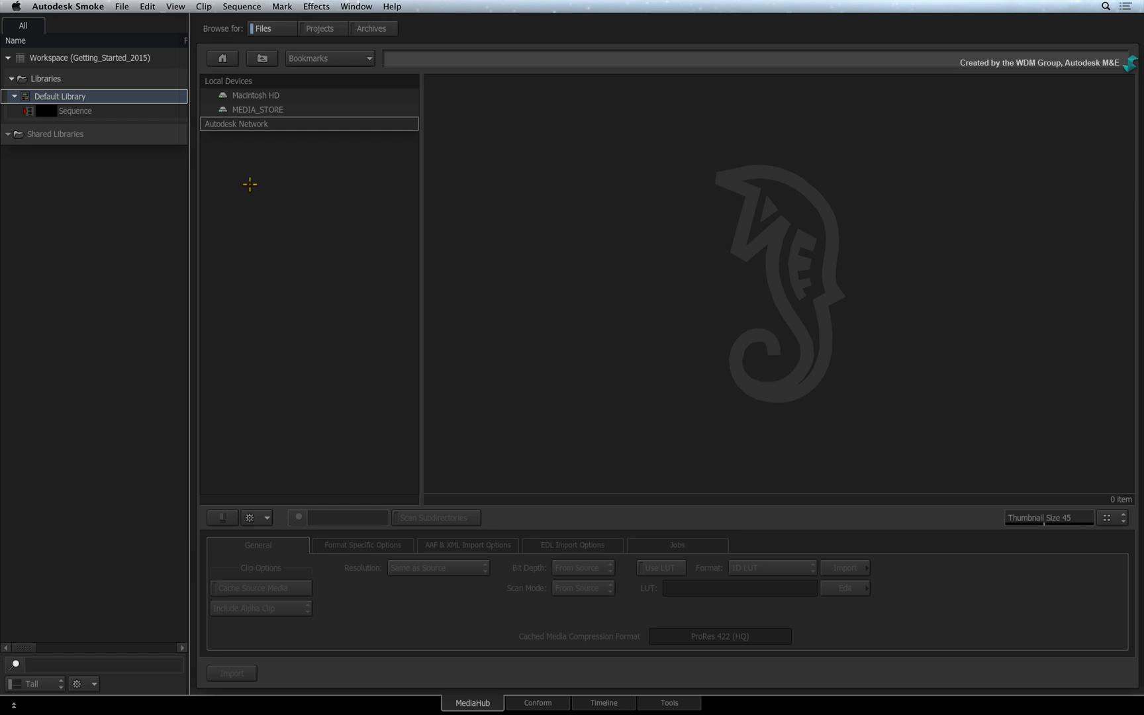
click(329, 58)
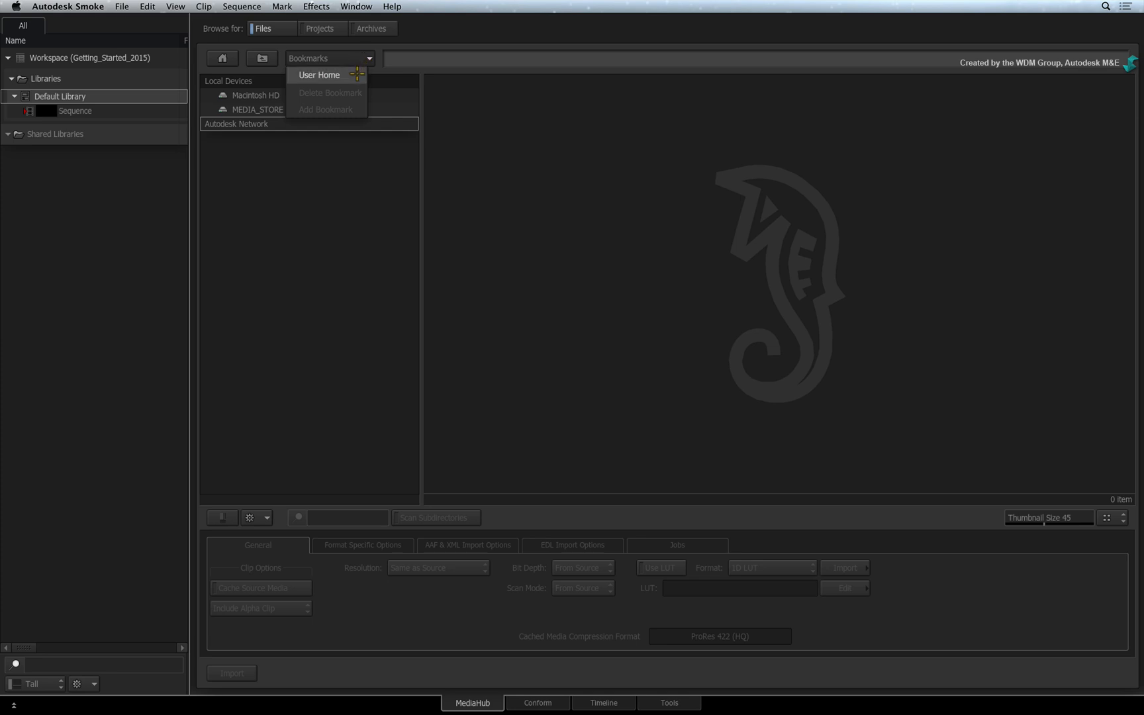
click(320, 76)
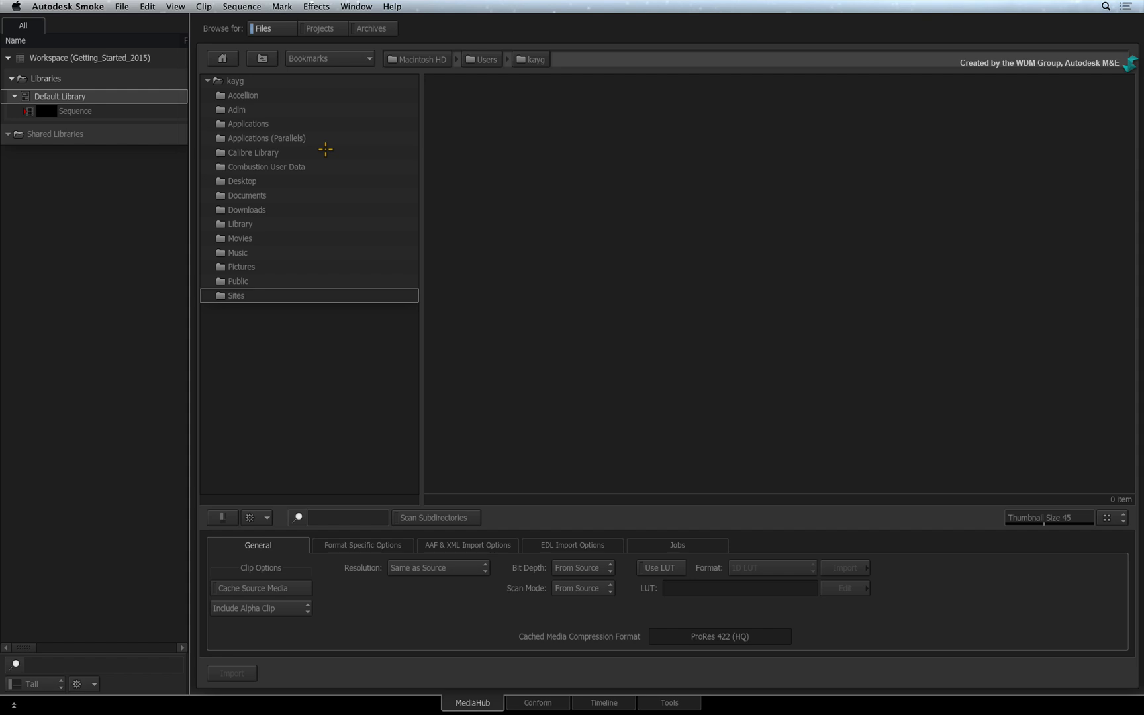
mouse_move(278, 191)
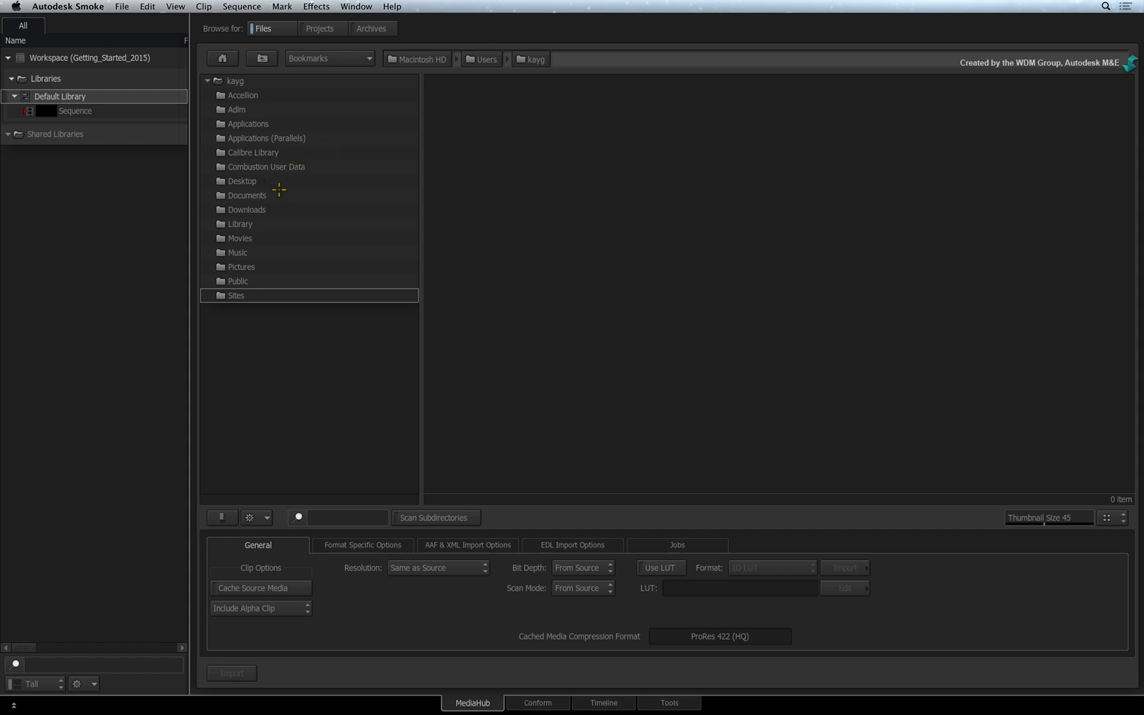
mouse_move(278, 210)
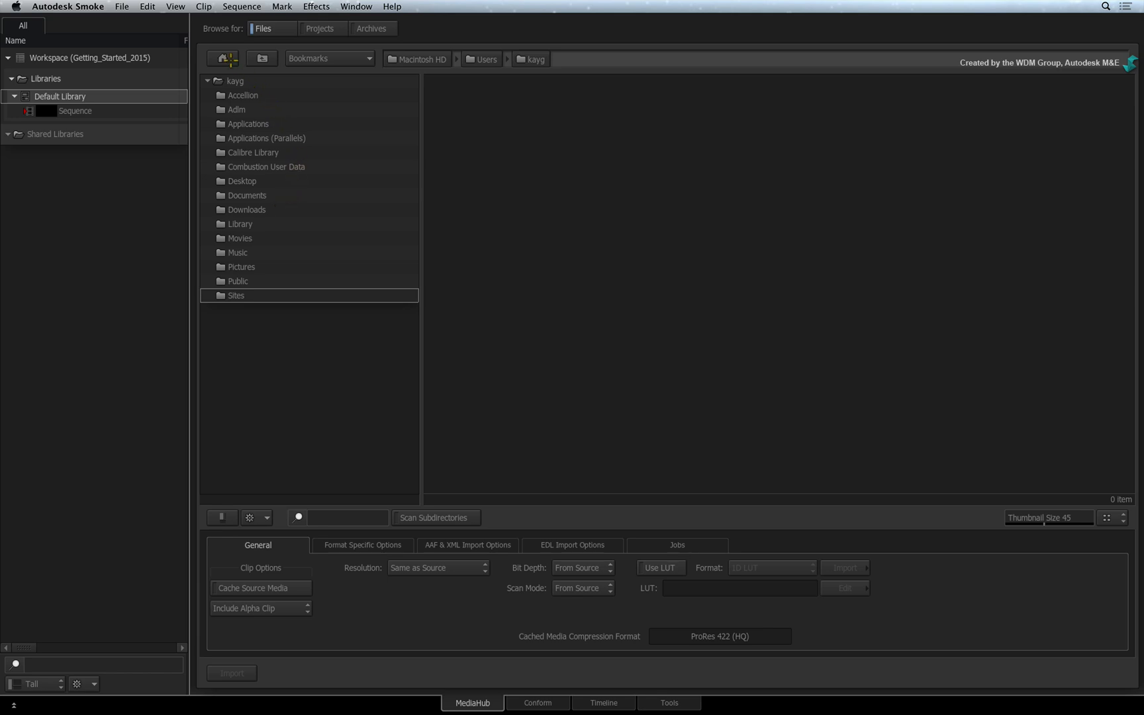
click(223, 59)
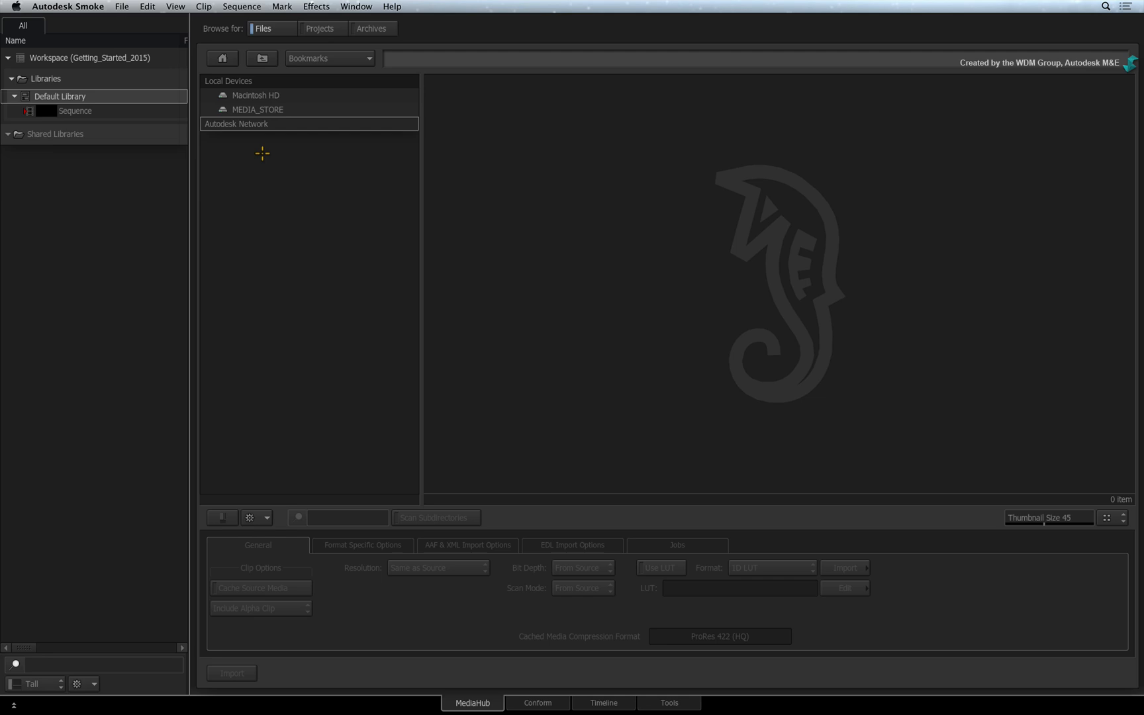
mouse_move(254, 151)
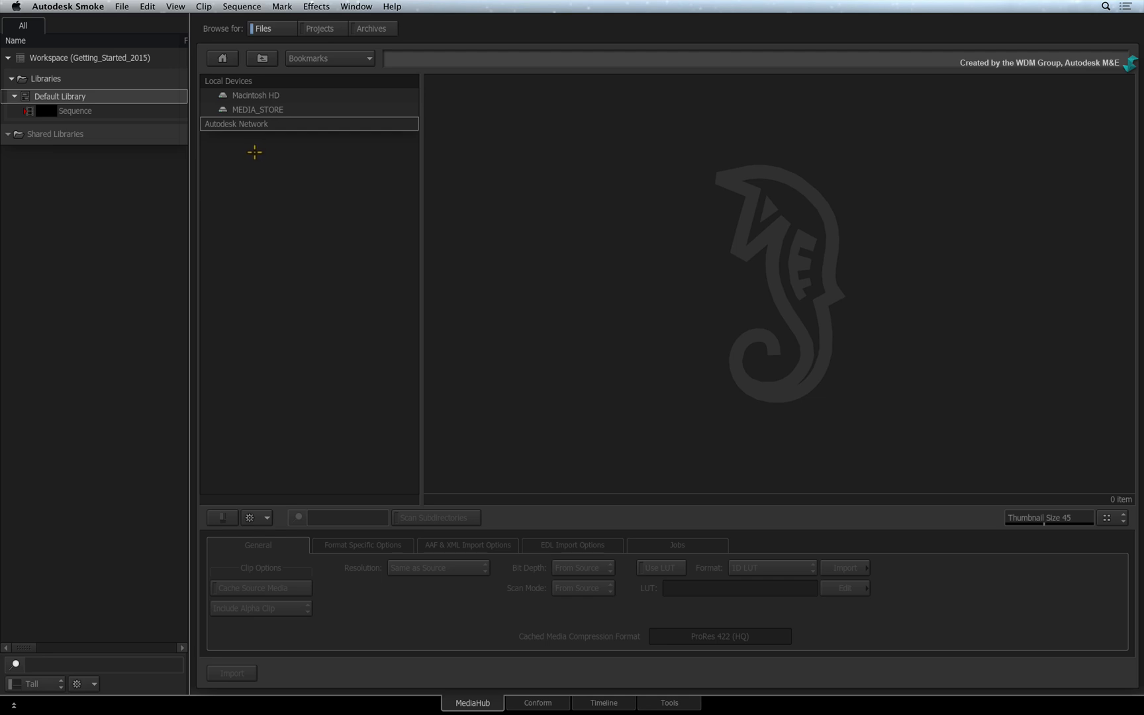
mouse_move(298, 109)
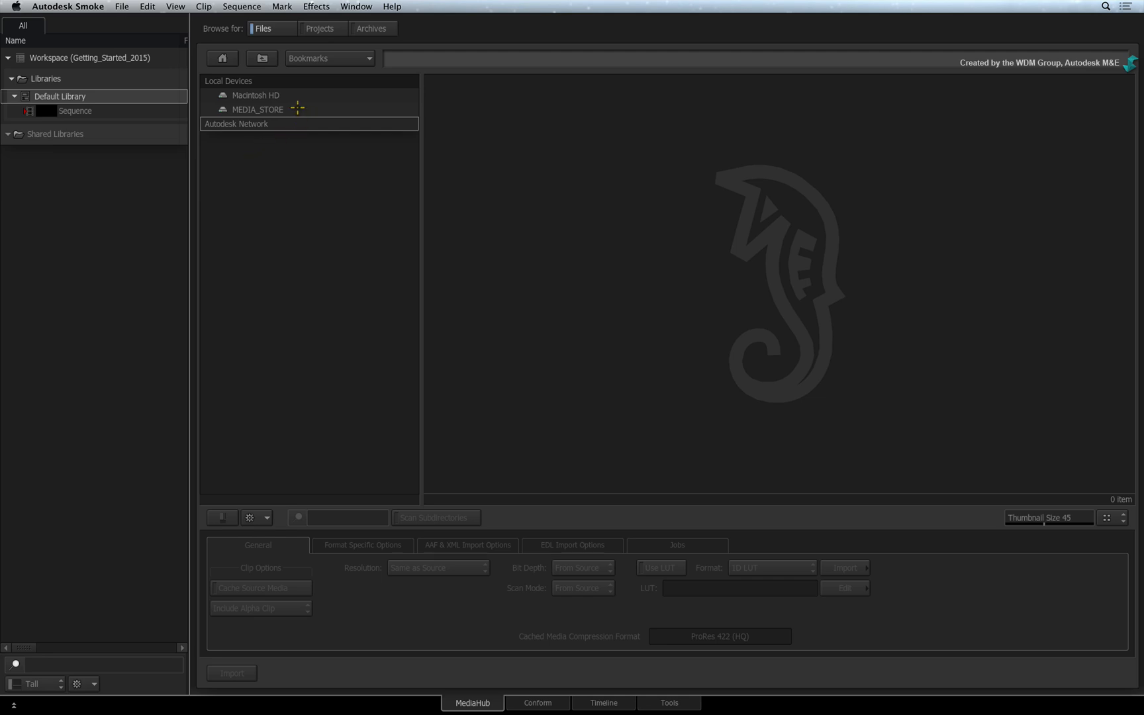
Open the MEDIA_STORE drive to list the Getting Started project folders
double_click(257, 109)
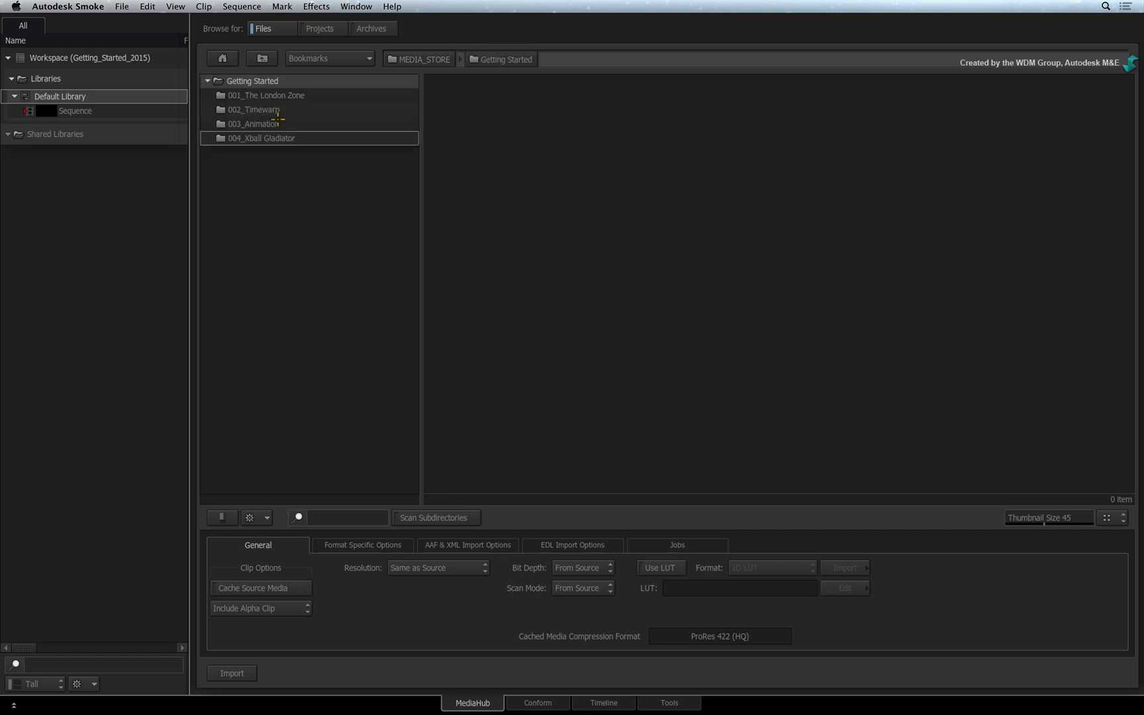
mouse_move(257, 167)
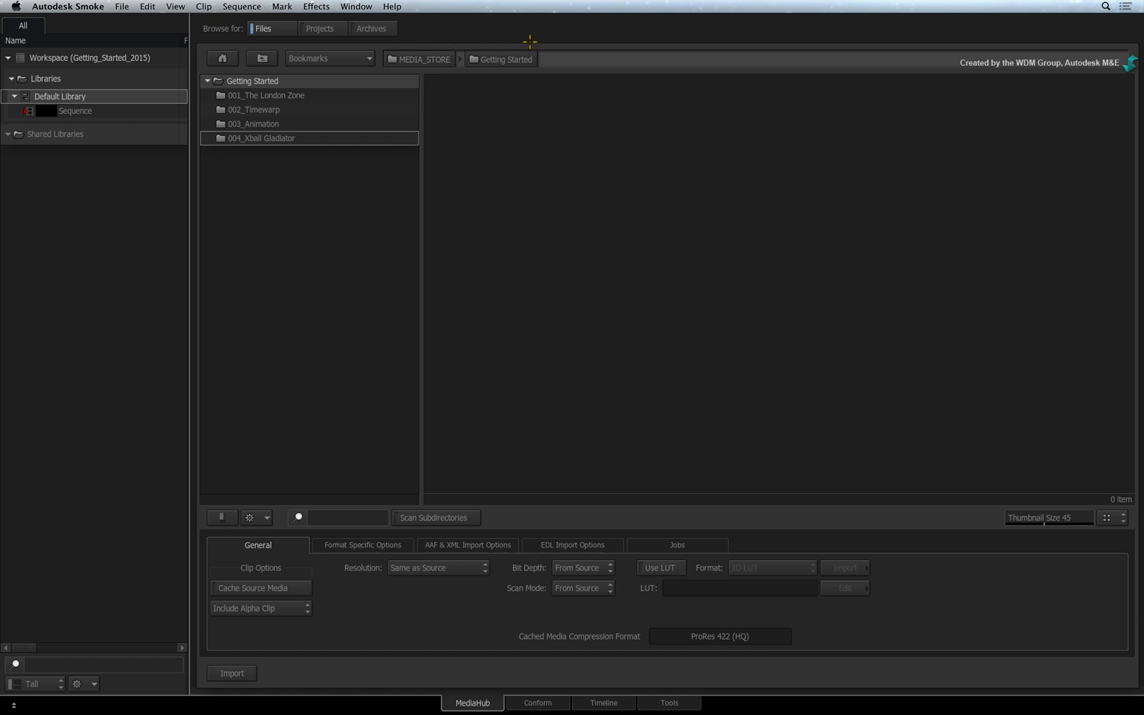
mouse_move(552, 50)
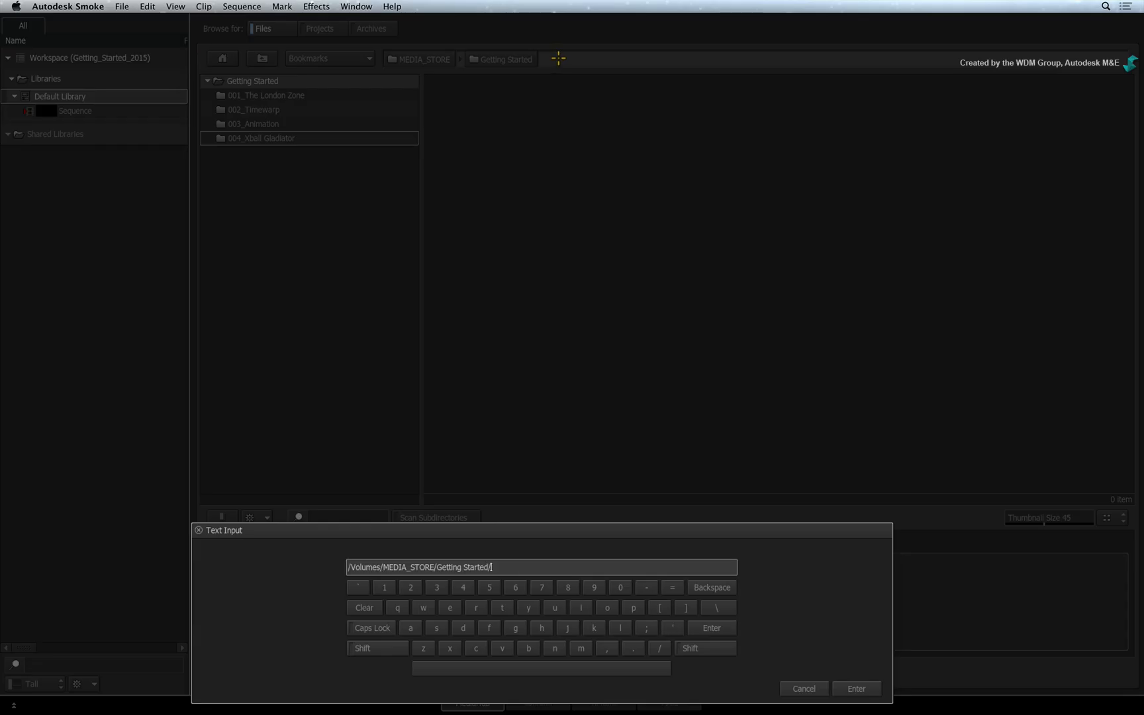
mouse_move(529, 566)
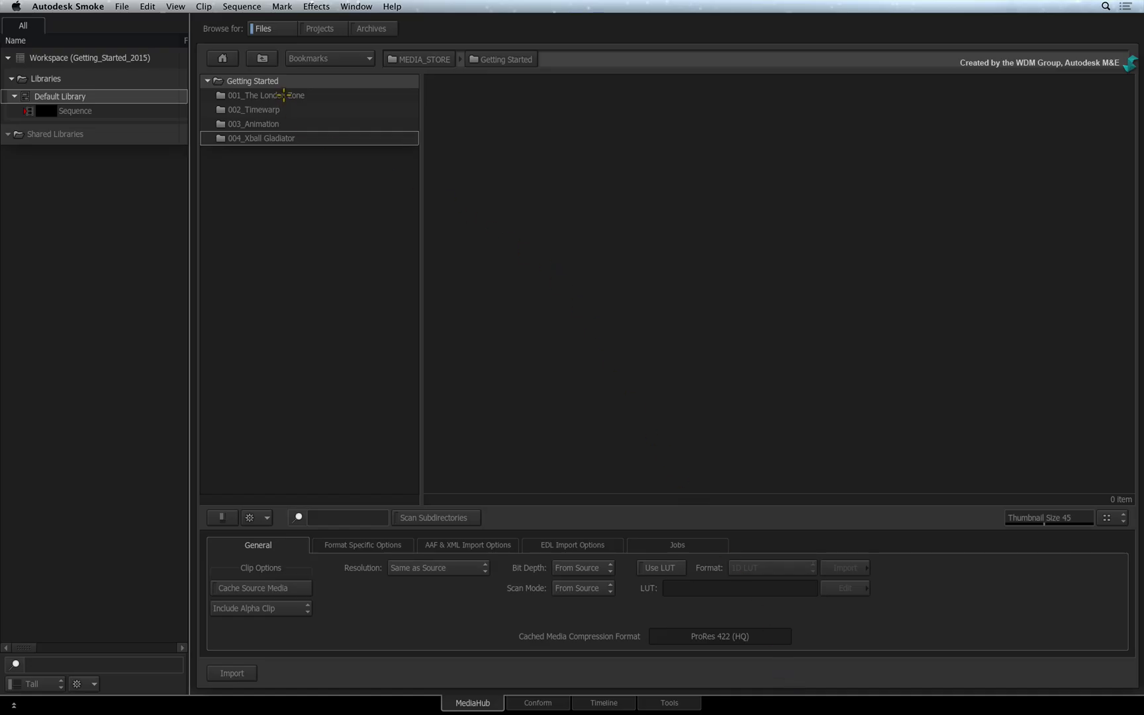
Navigate into XML_Conform_and_Media, then Media, and glance at the Bookmarks list
double_click(266, 95)
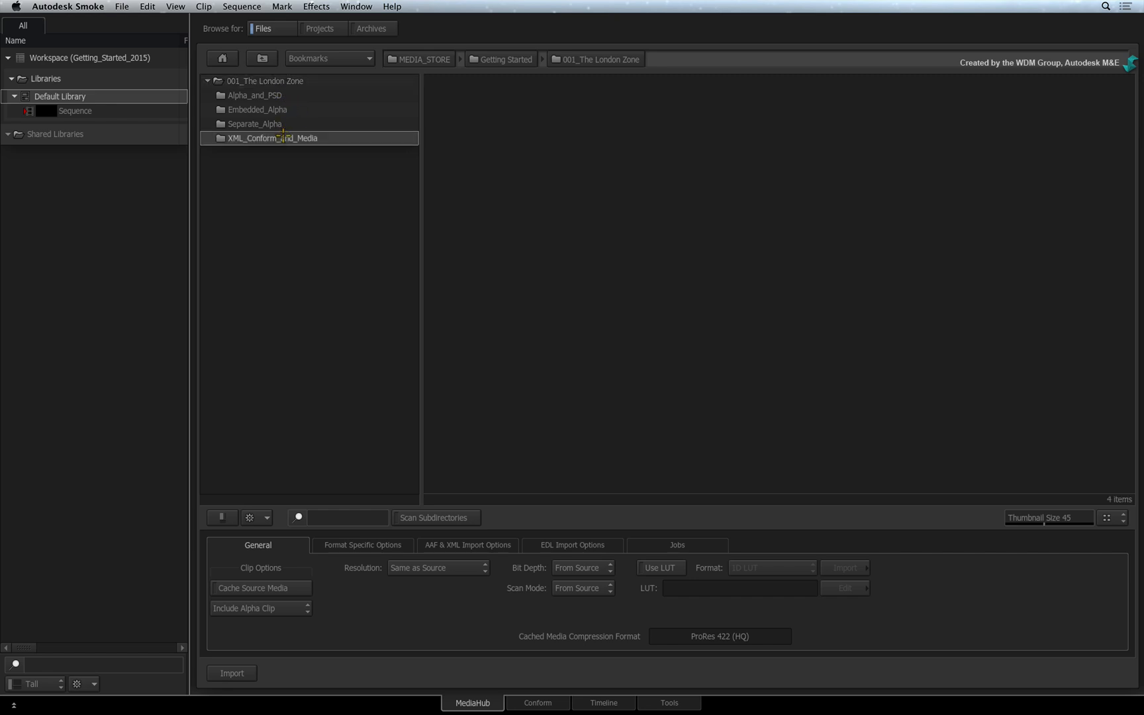
double_click(273, 137)
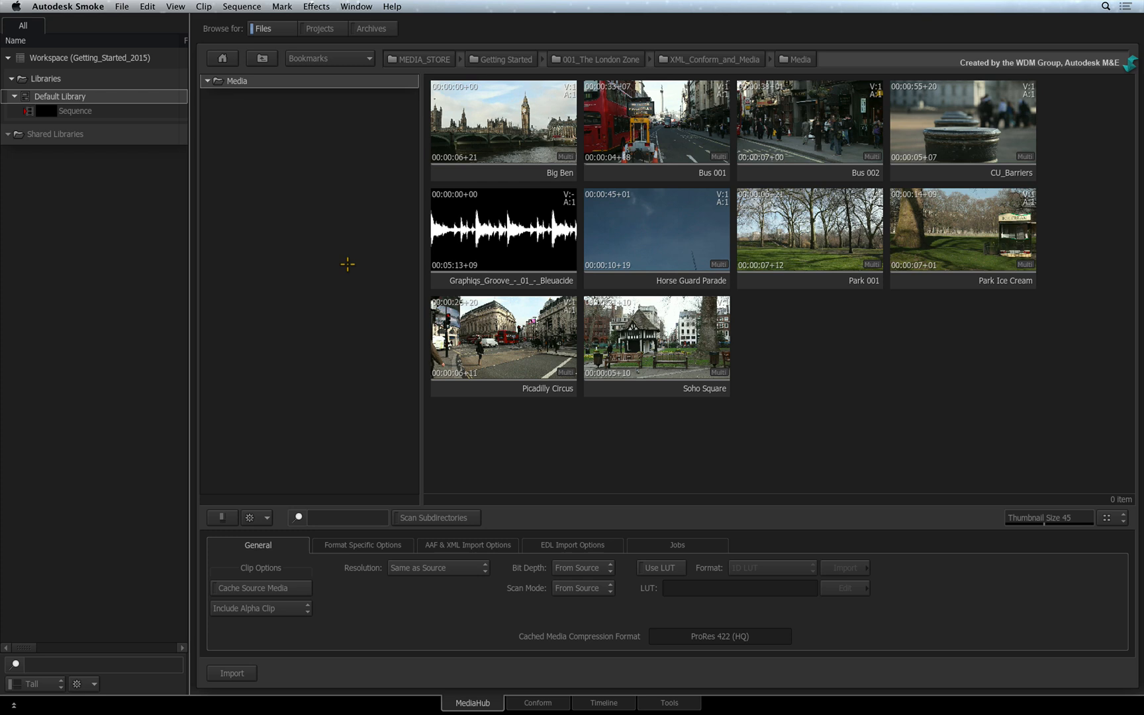
mouse_move(391, 233)
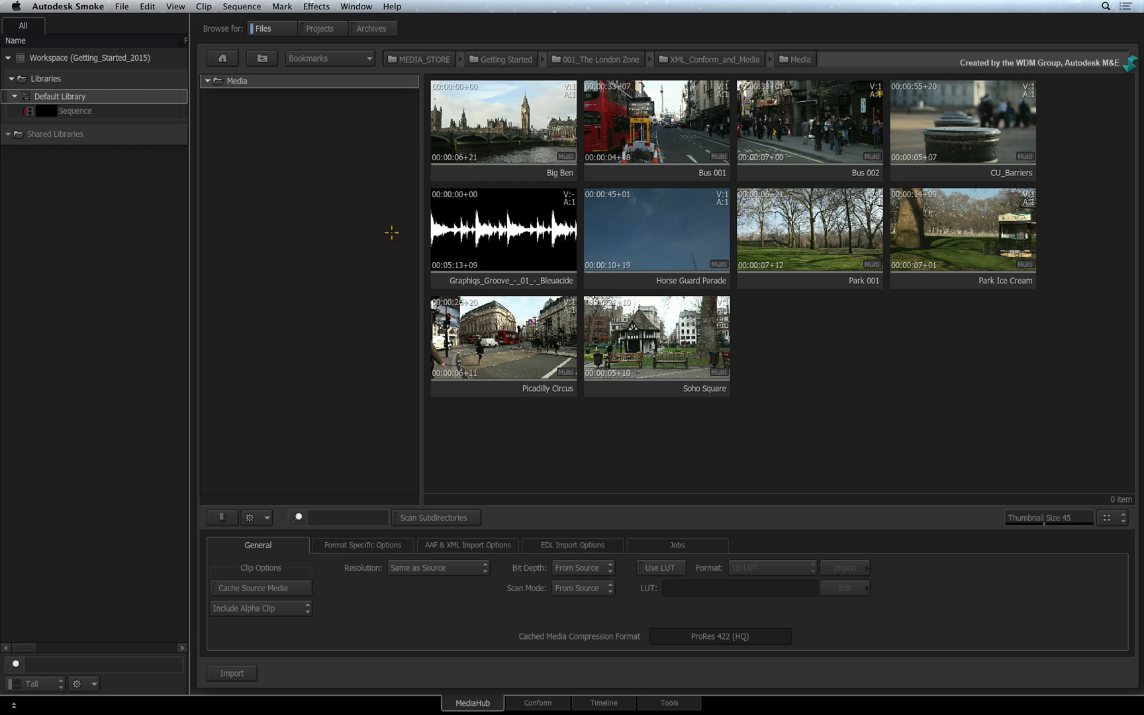
click(327, 58)
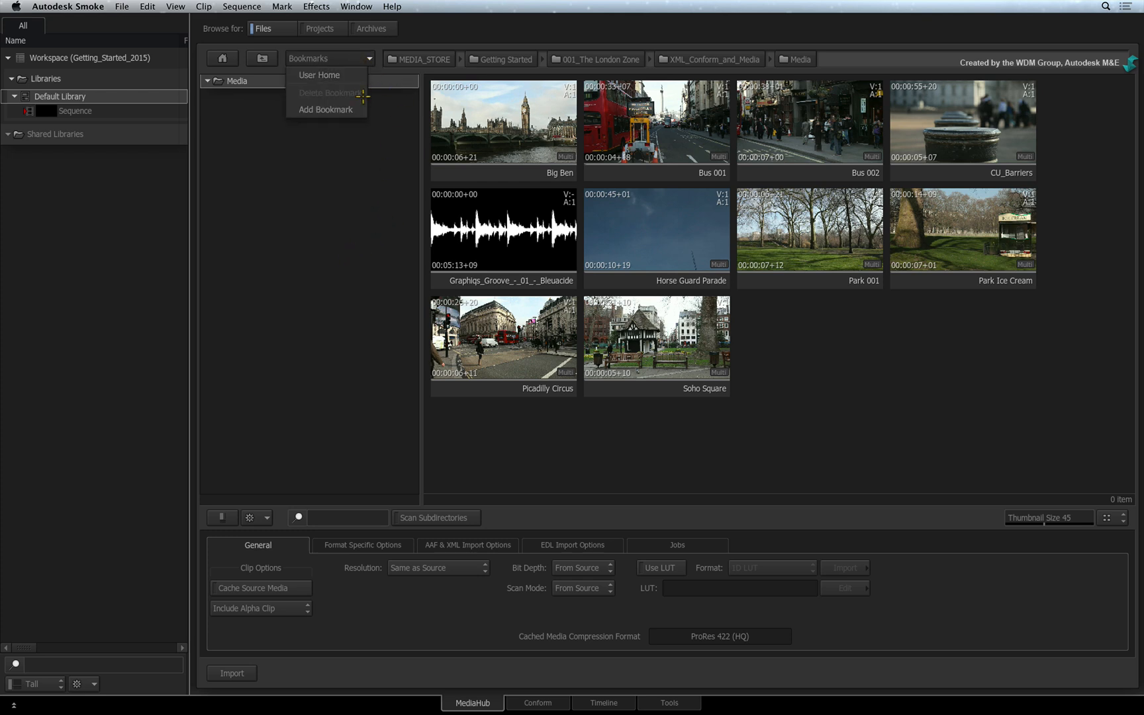
mouse_move(387, 111)
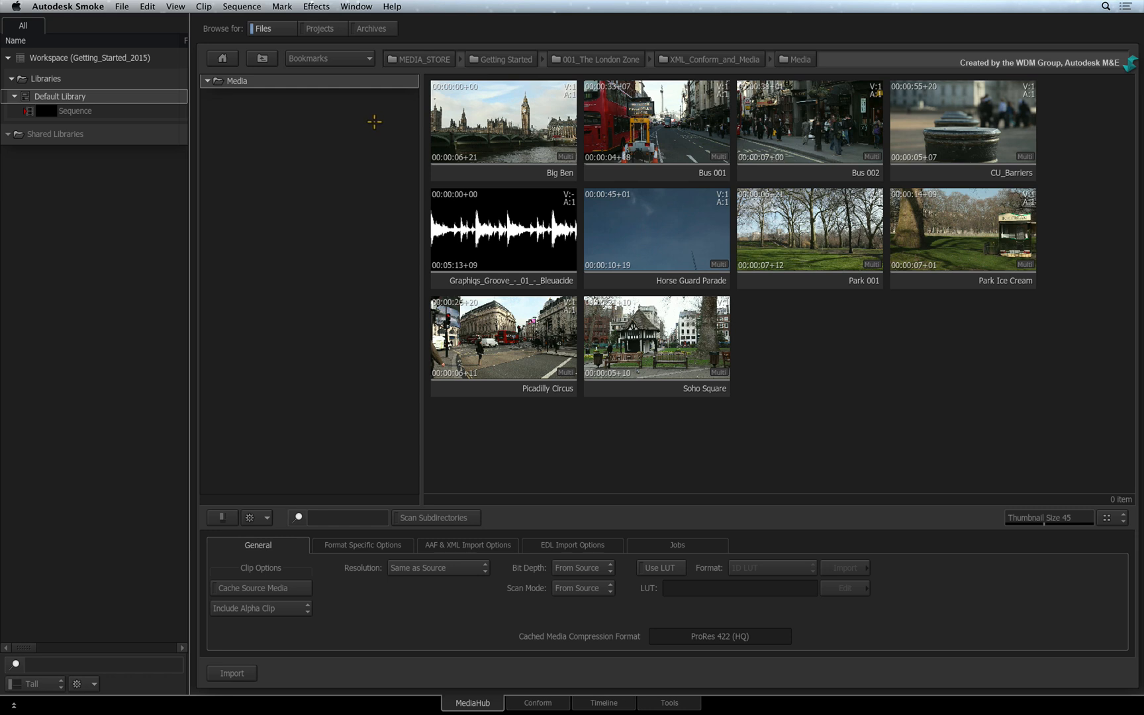
mouse_move(378, 121)
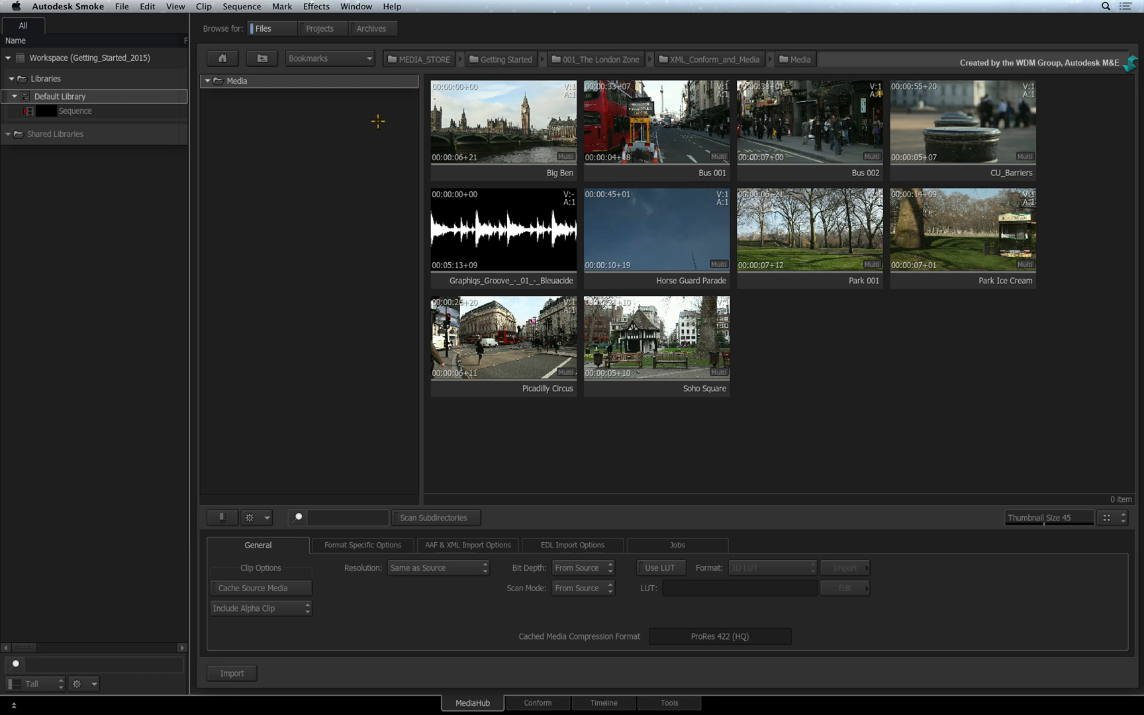
Select Big Ben, then Bus 002, ending with Horse Guard Parade selected
click(502, 122)
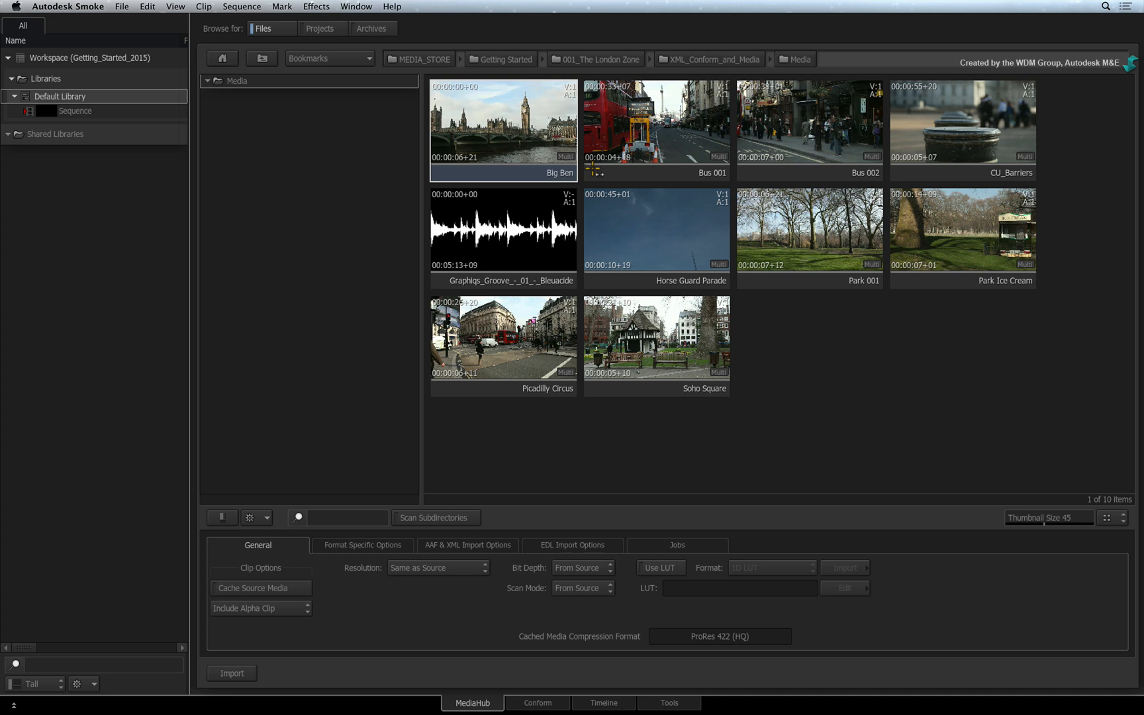
mouse_move(511, 170)
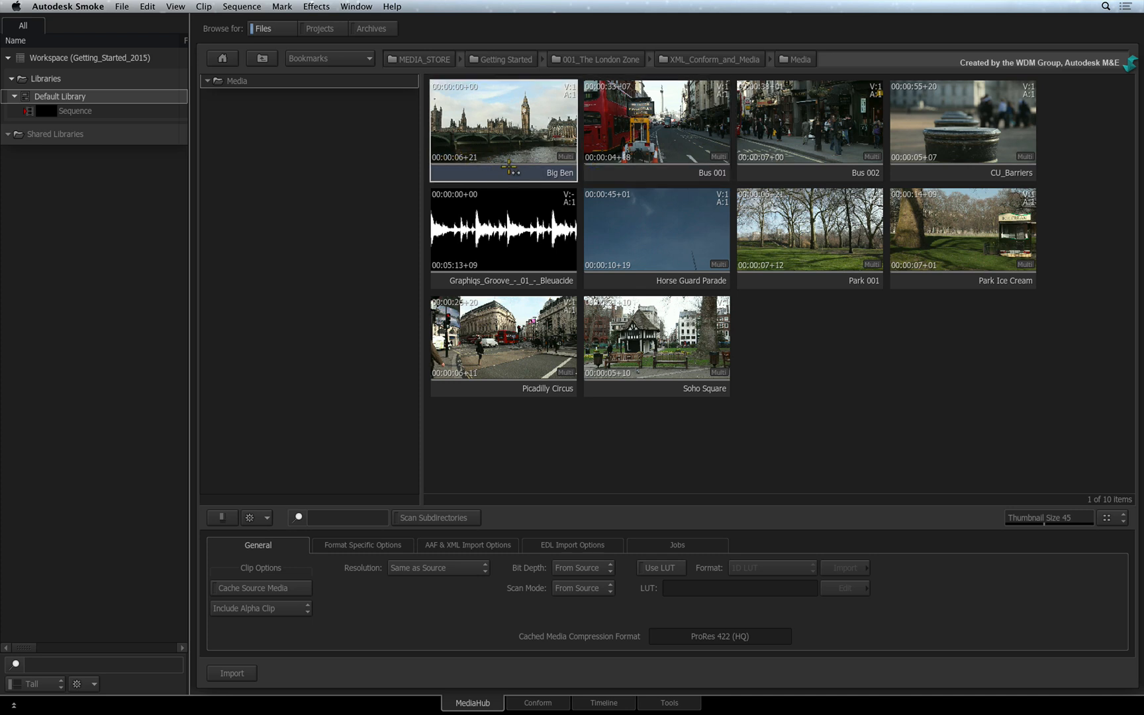
click(808, 123)
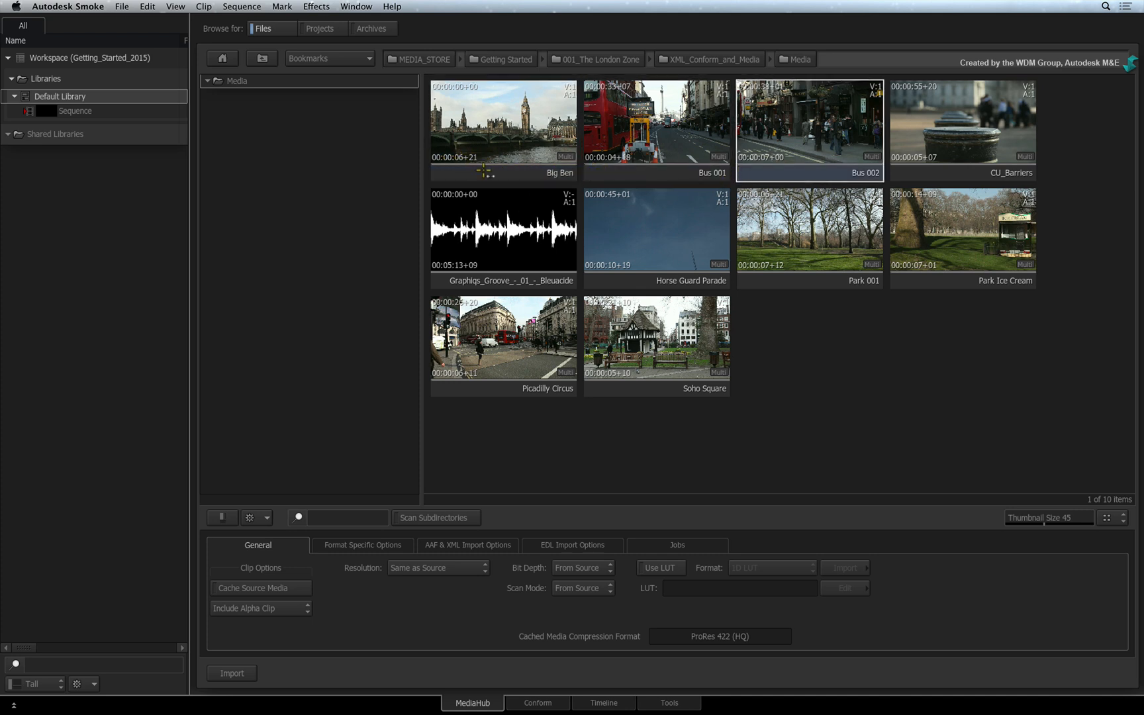
click(503, 123)
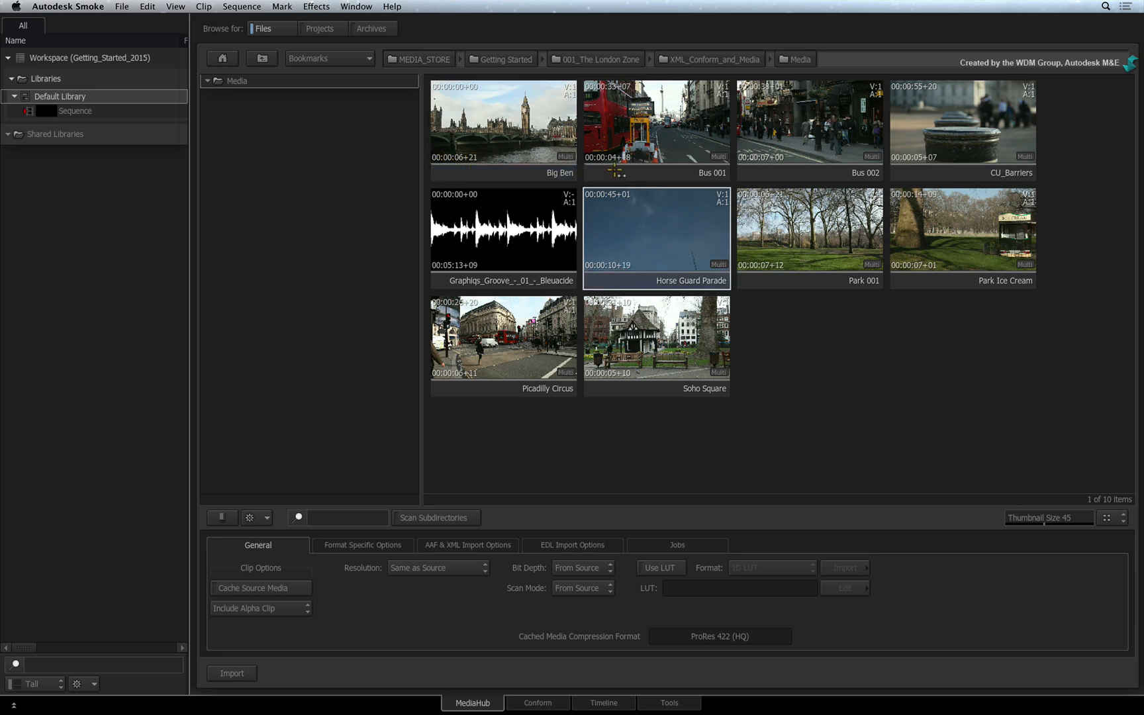
mouse_move(593, 264)
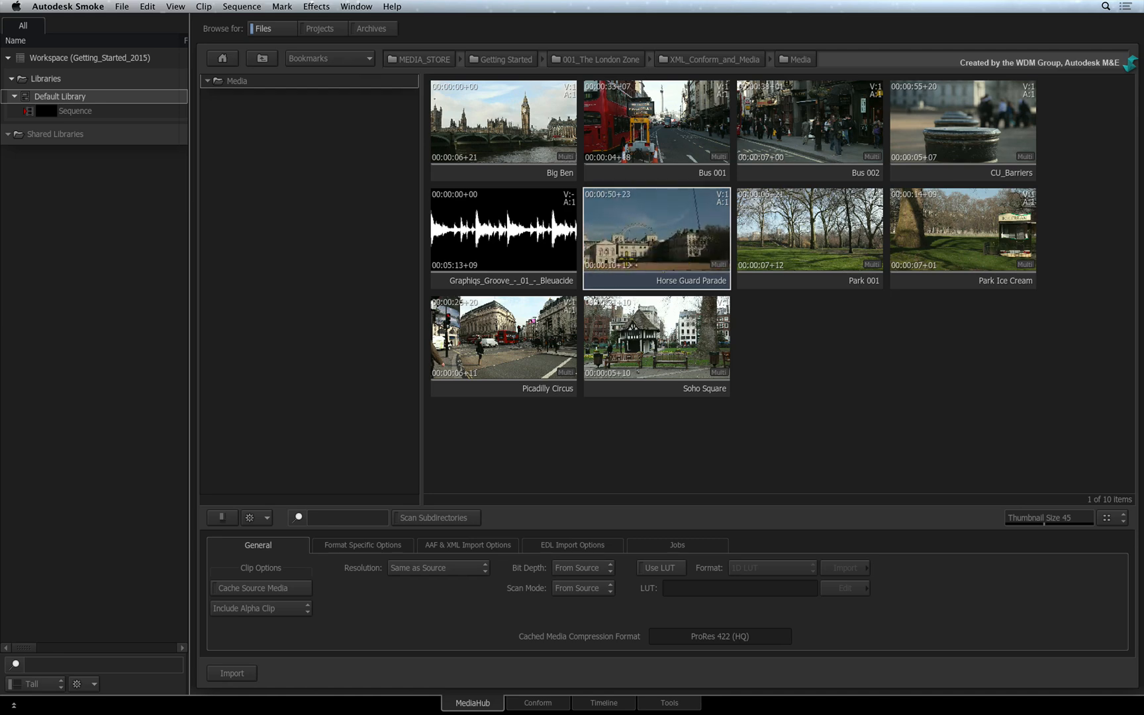
Preview Horse Guard Parade and mark In 00:00:48+09 and Out 00:00:49+16
double_click(655, 237)
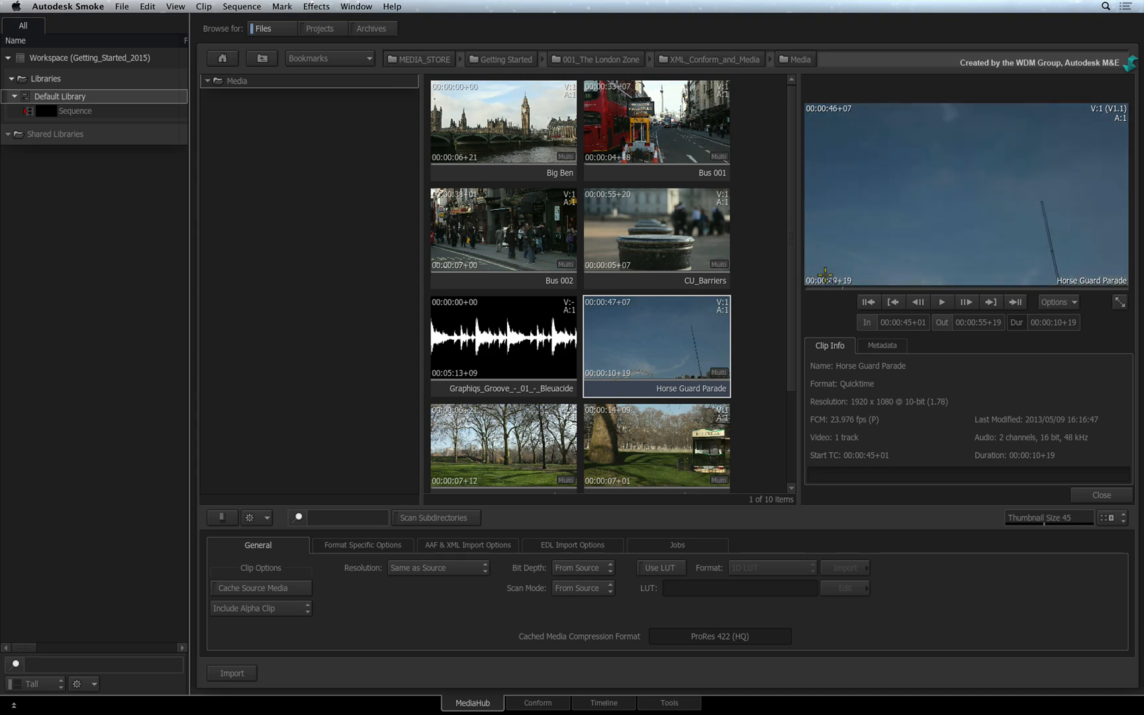
click(965, 301)
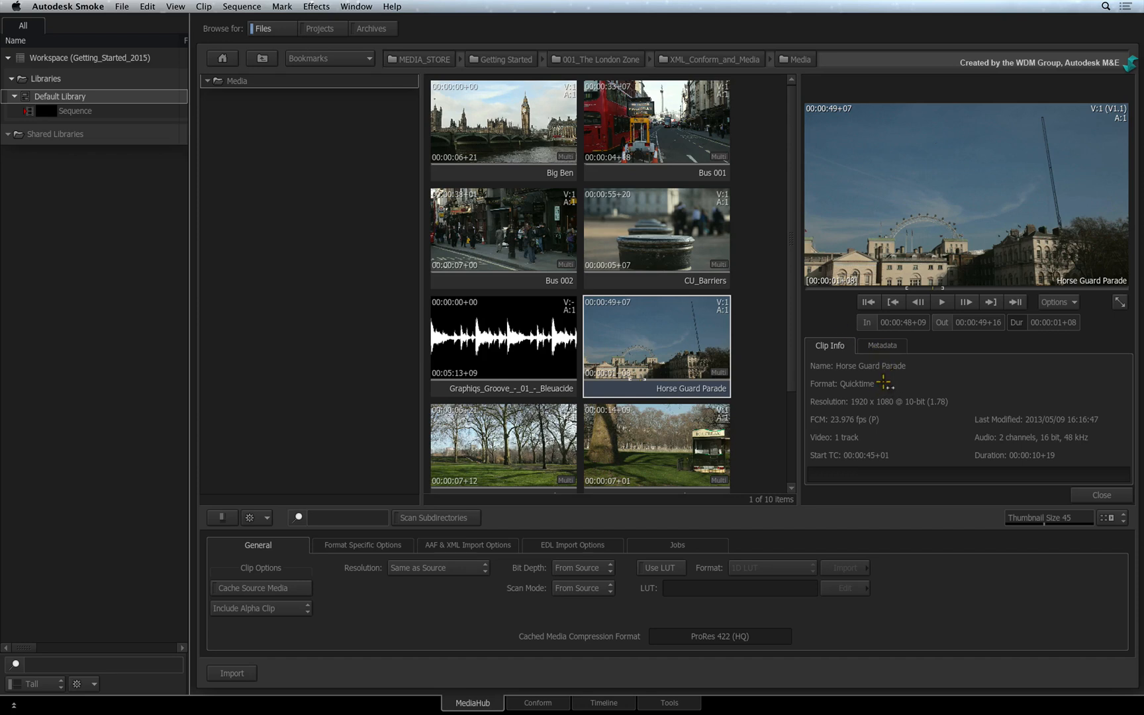
Show Horse Guard Parade's metadata, including file path and ProRes 422 compression
click(881, 345)
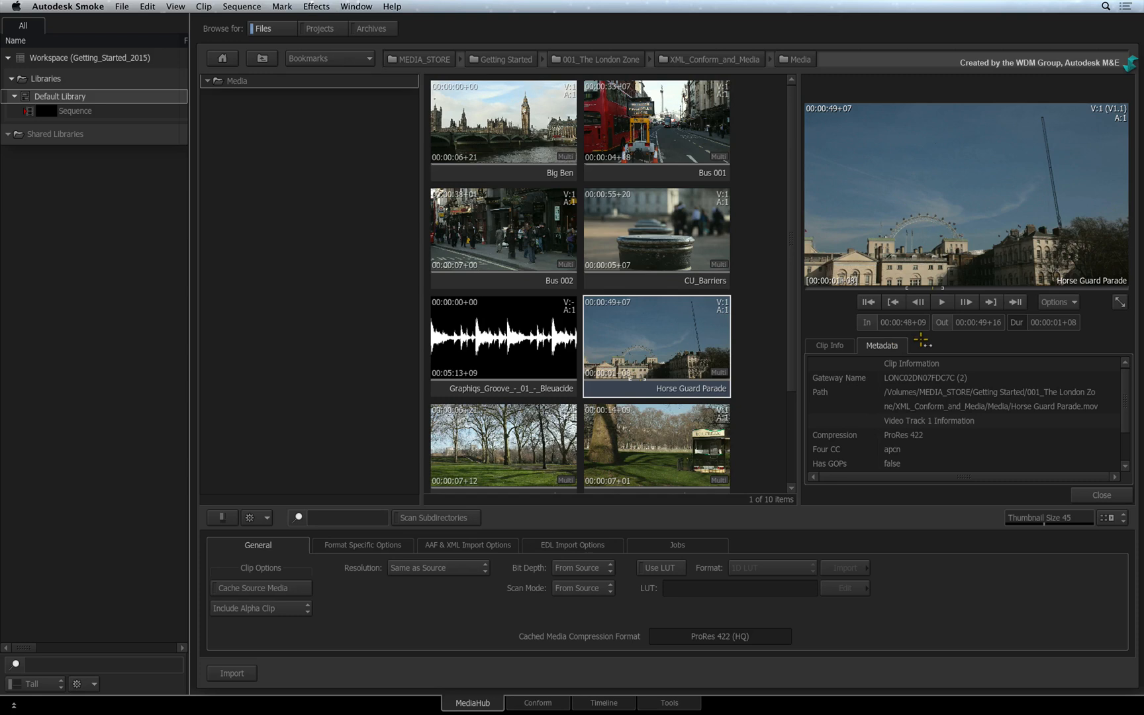
mouse_move(1122, 384)
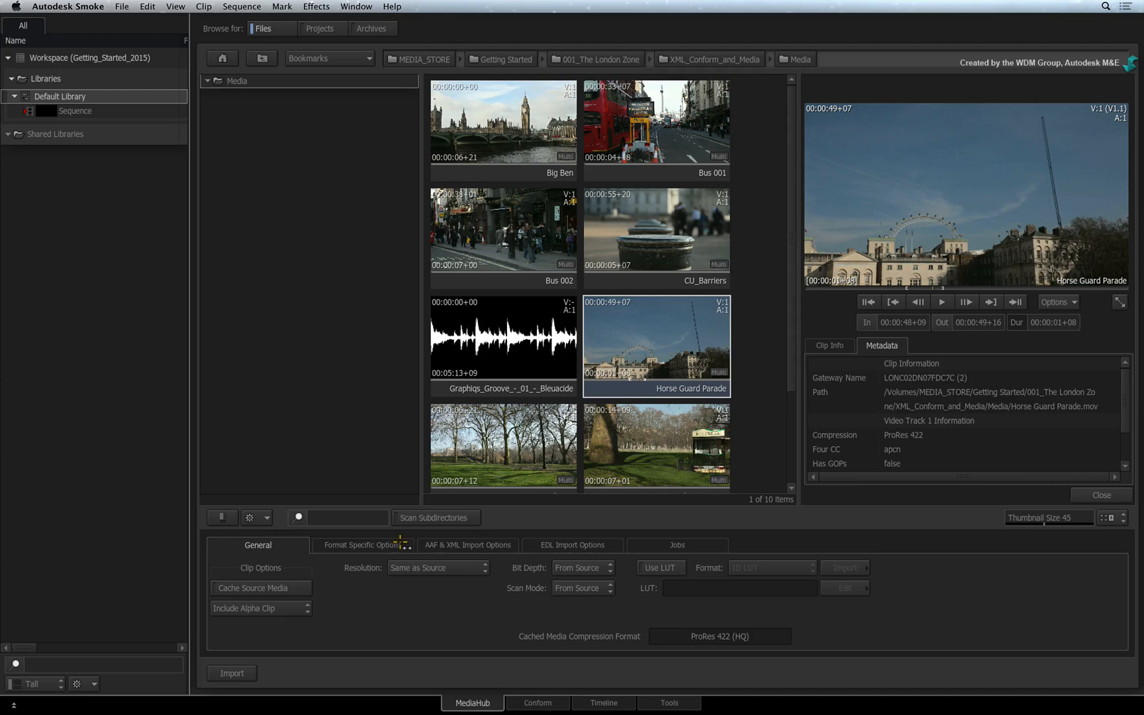
Show the Format Specific Options for QuickTime in the import settings
click(362, 544)
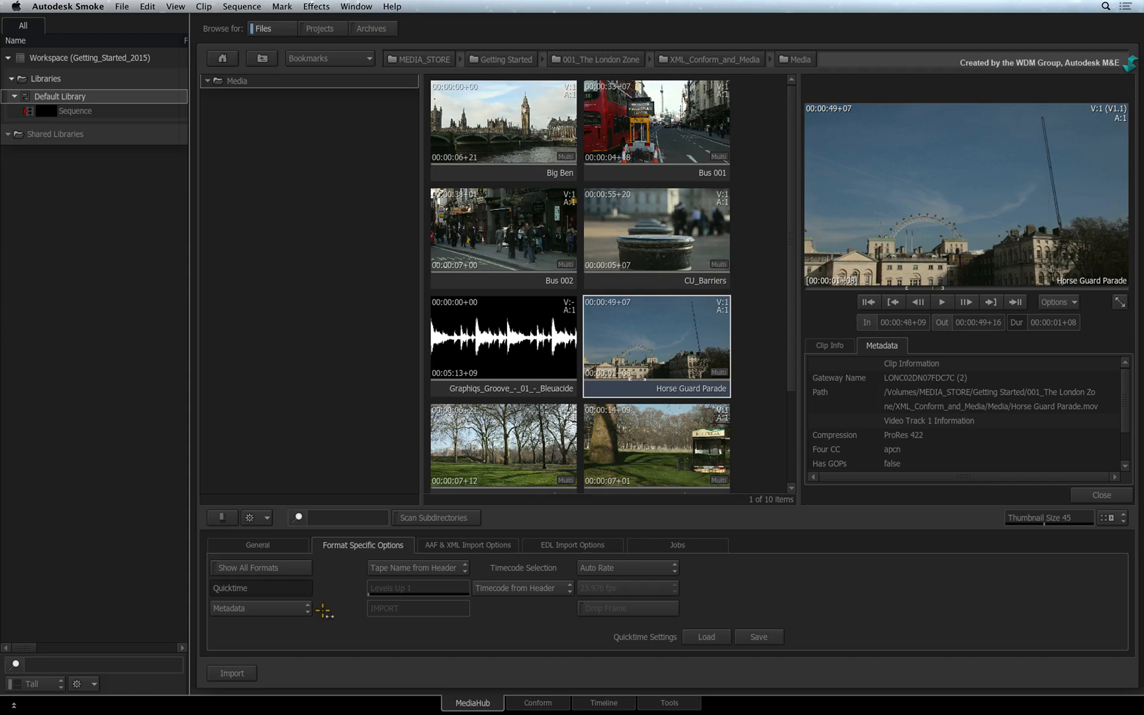
mouse_move(324, 609)
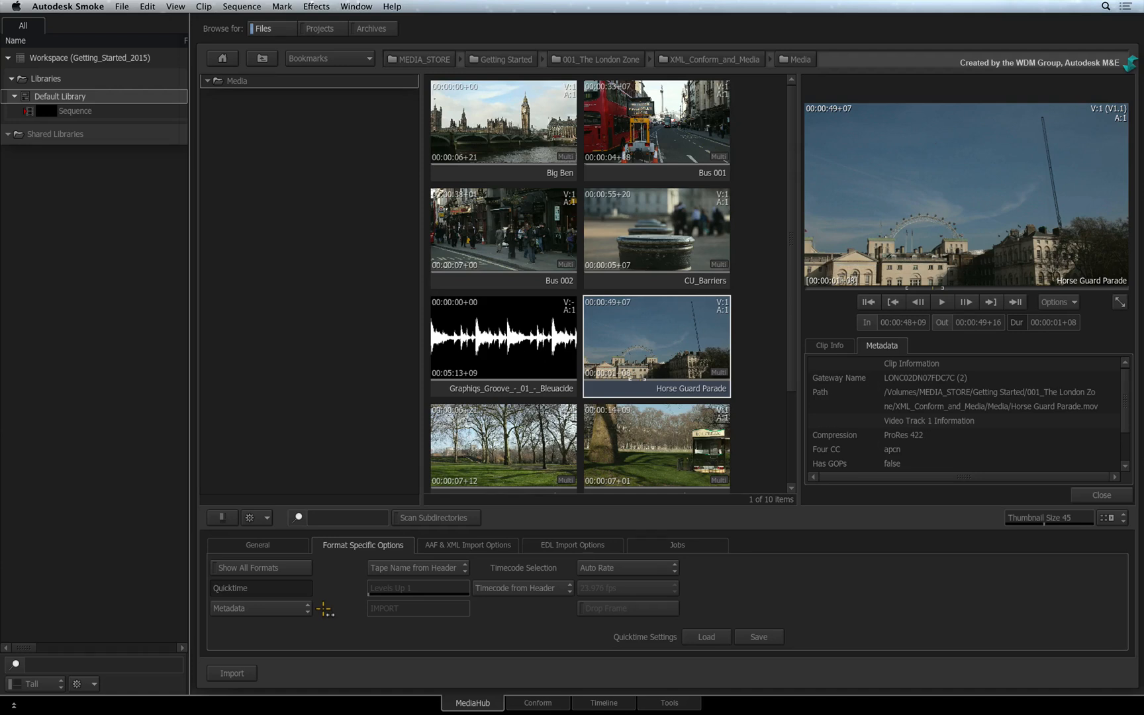
Return to General import options and bring Horse Guard Parade into the Default Library
click(258, 545)
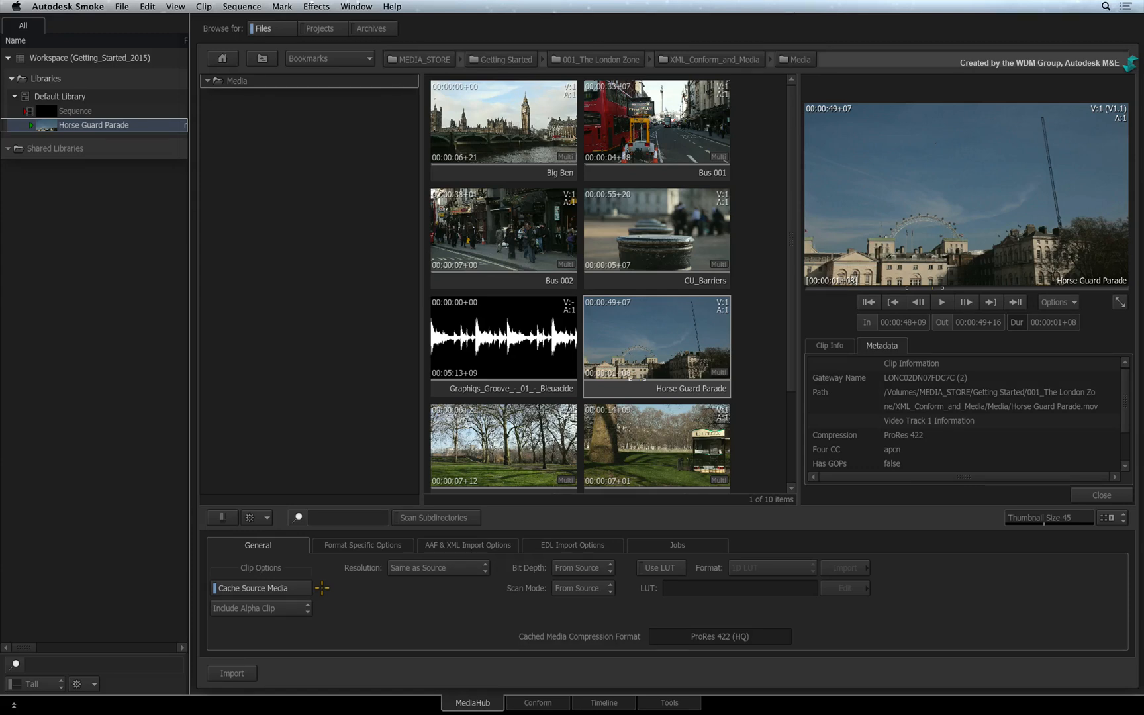
Import Bus 001, then add the London Zone Media folder to the Default Library
click(655, 344)
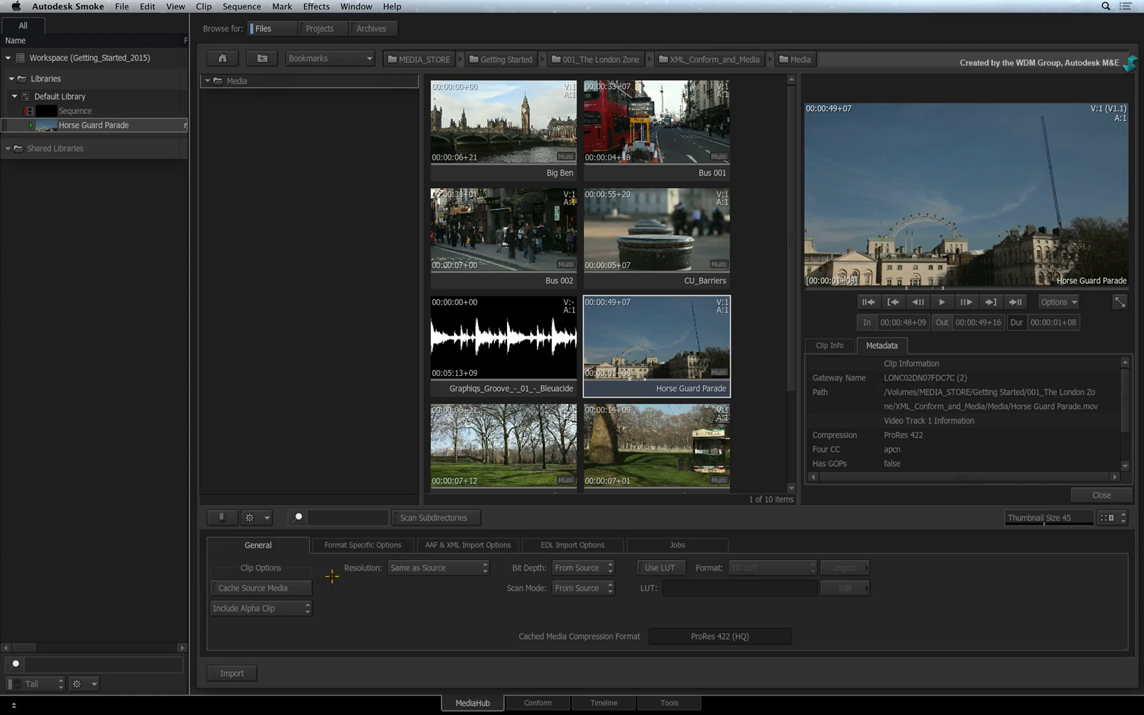
click(502, 122)
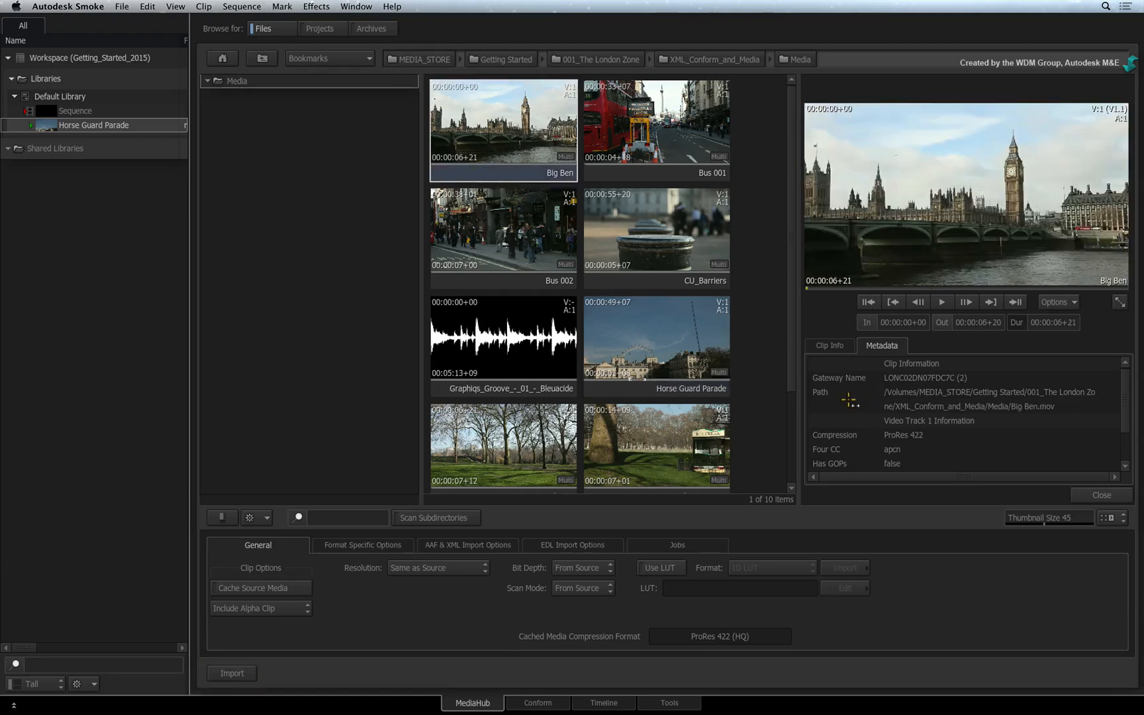
click(654, 121)
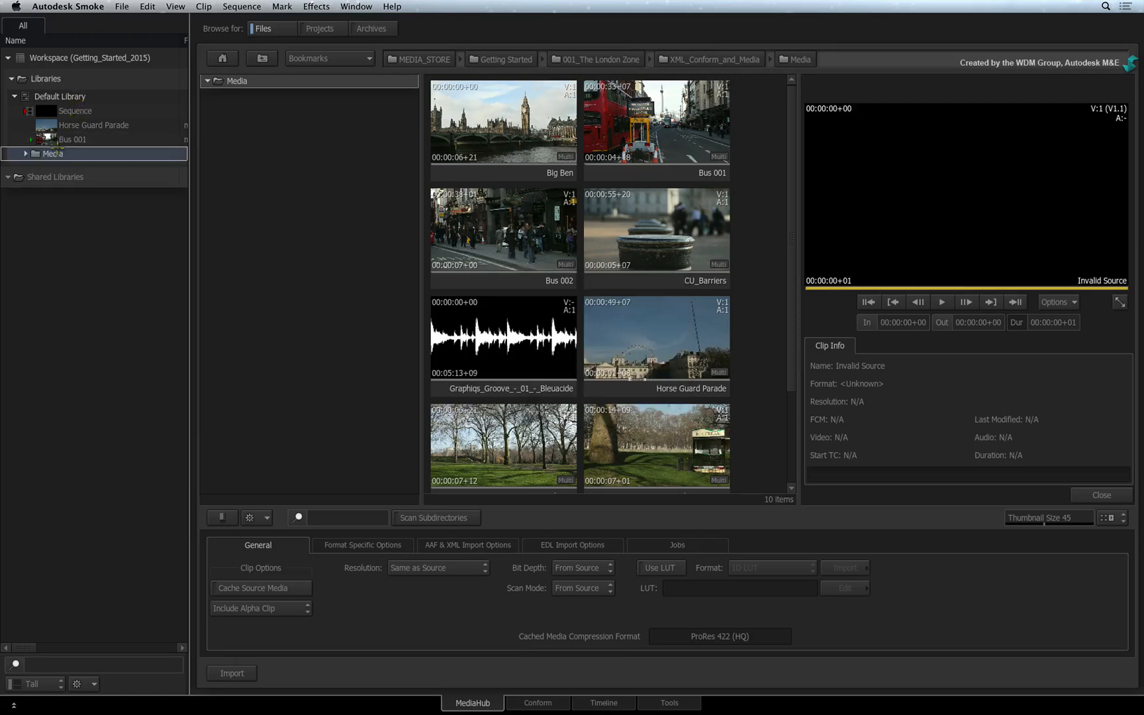
click(26, 153)
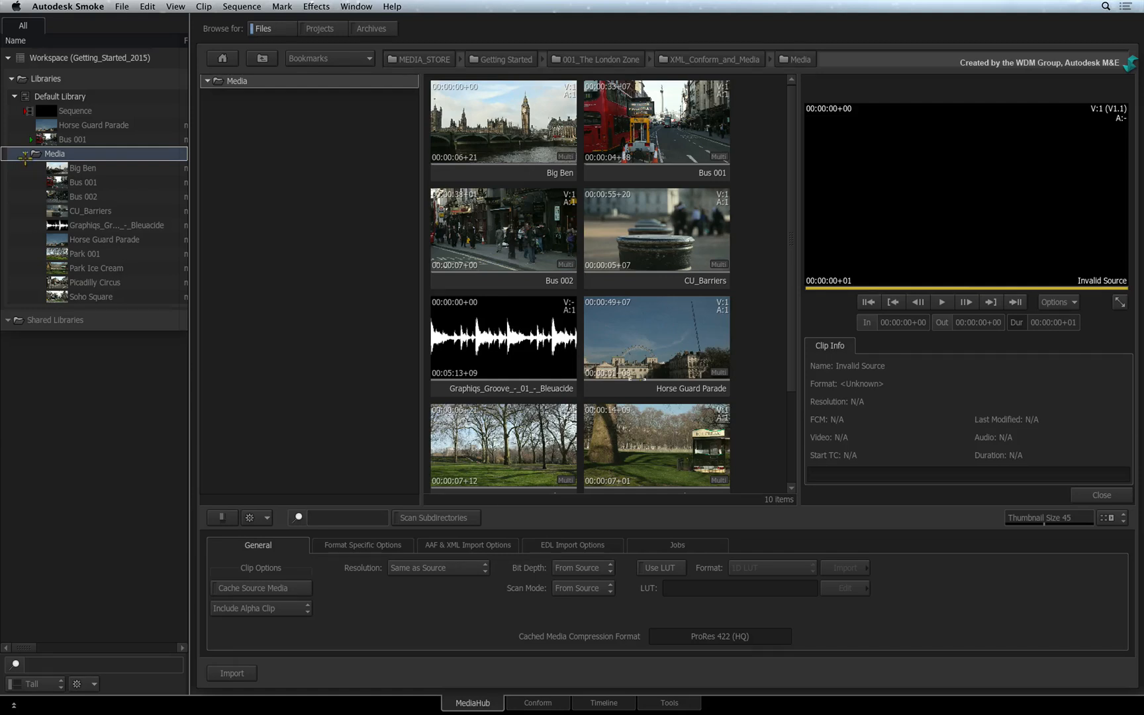
click(26, 153)
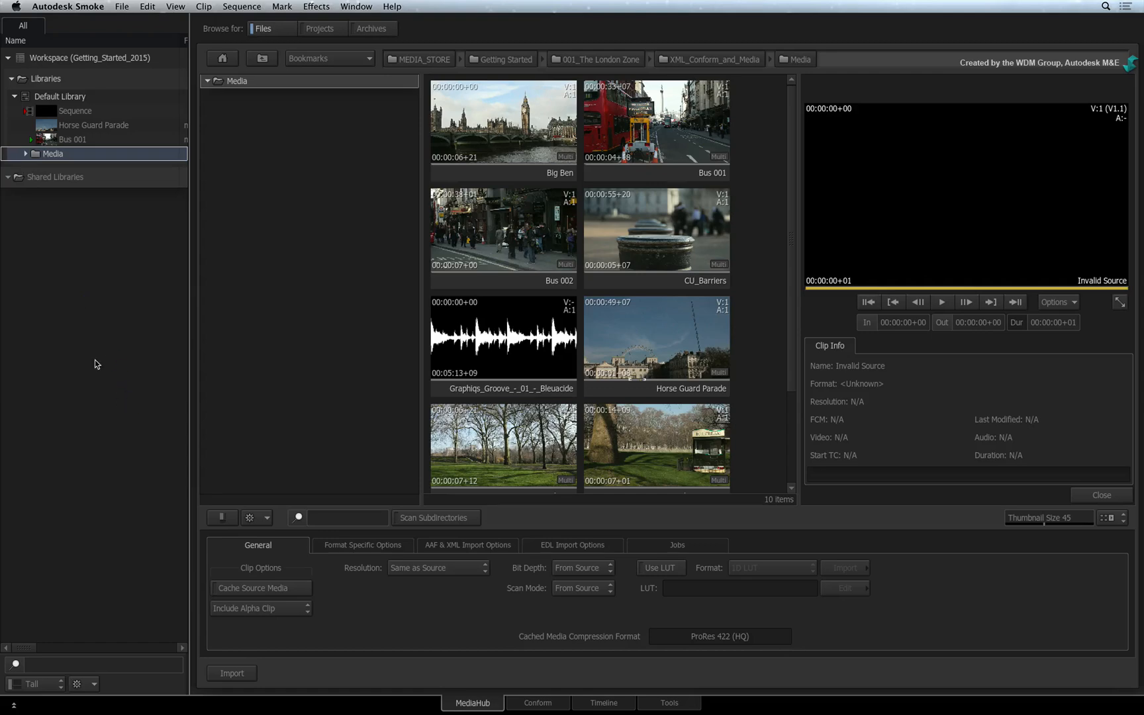